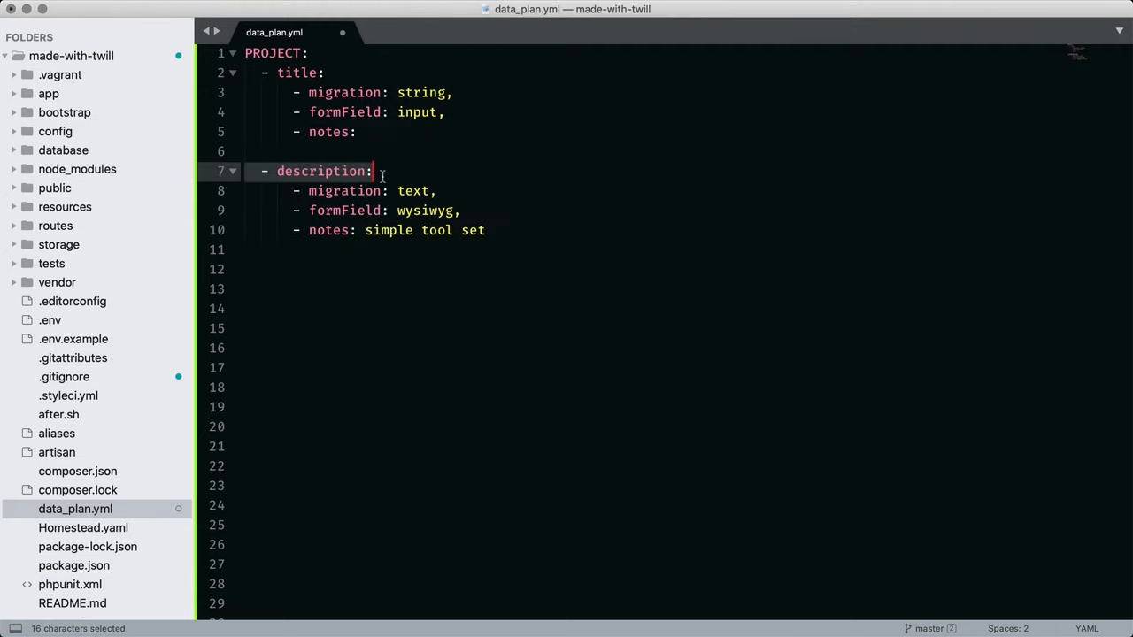
Add headline and url entries to data_plan.yml as string migrations with input form fields.
text(headline:)
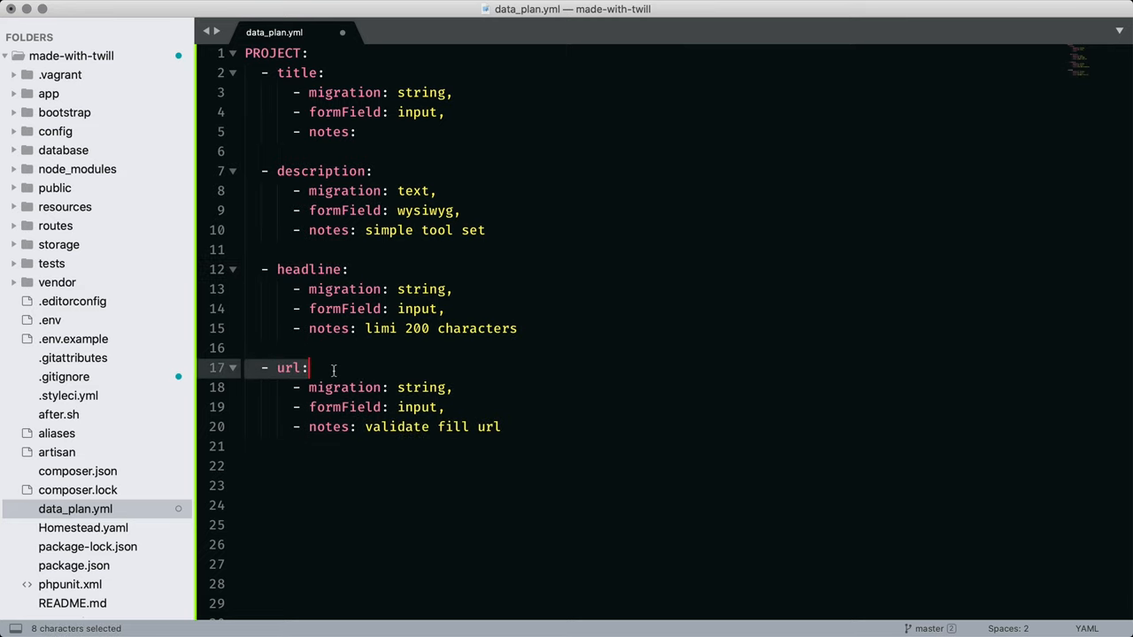
mouse_move(334, 372)
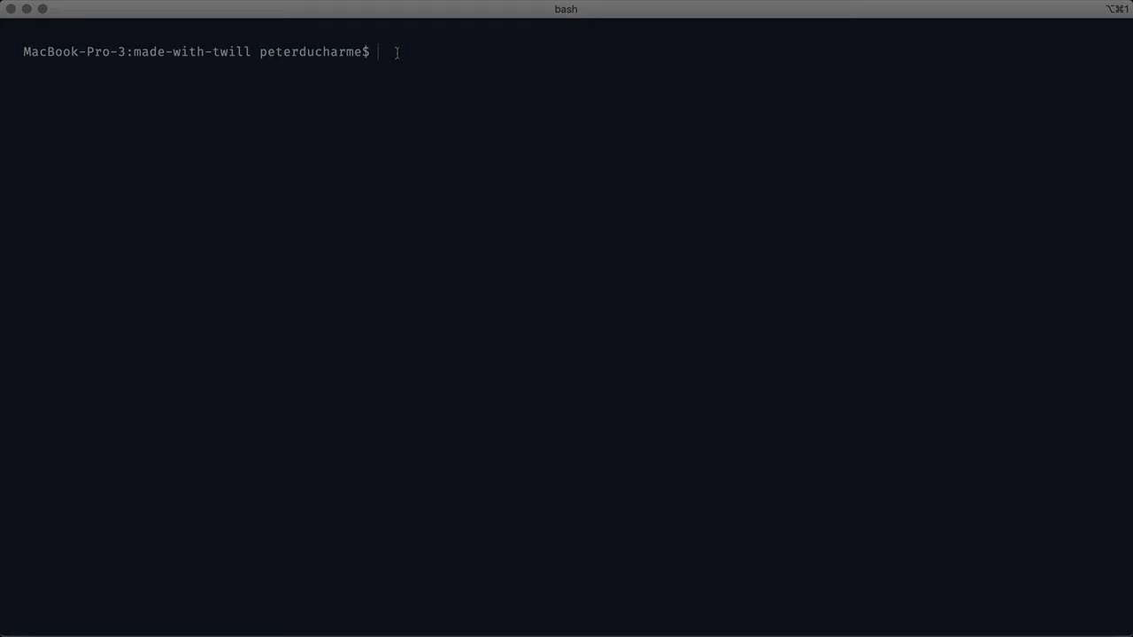
Check the twill:module help, then run twill:module -SM projects without the block editor.
text(php artis)
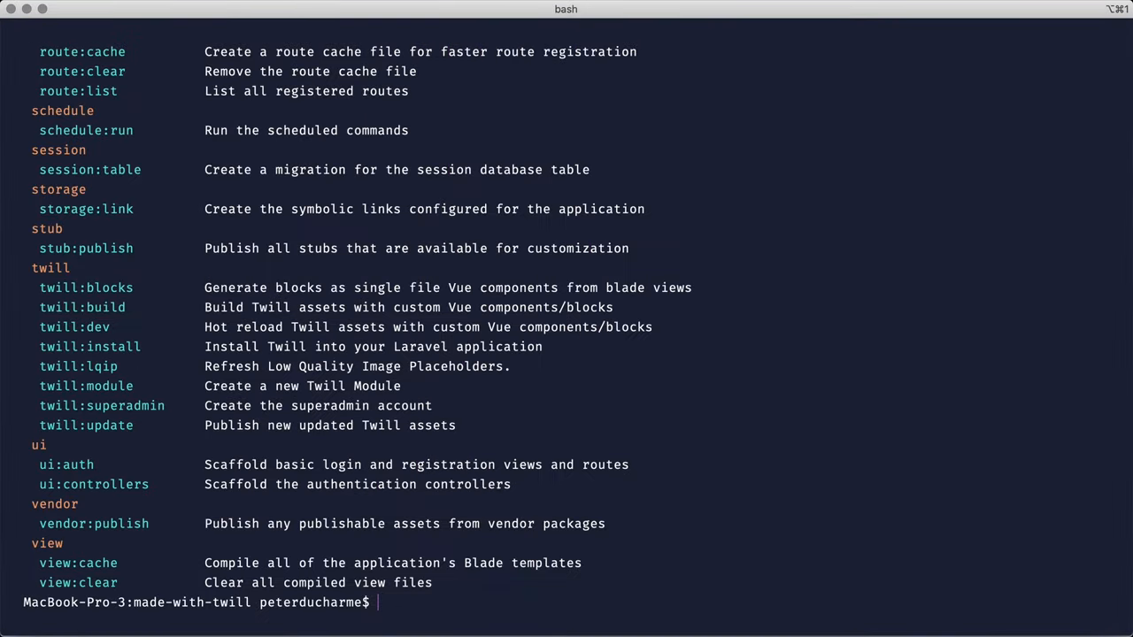
mouse_move(139, 406)
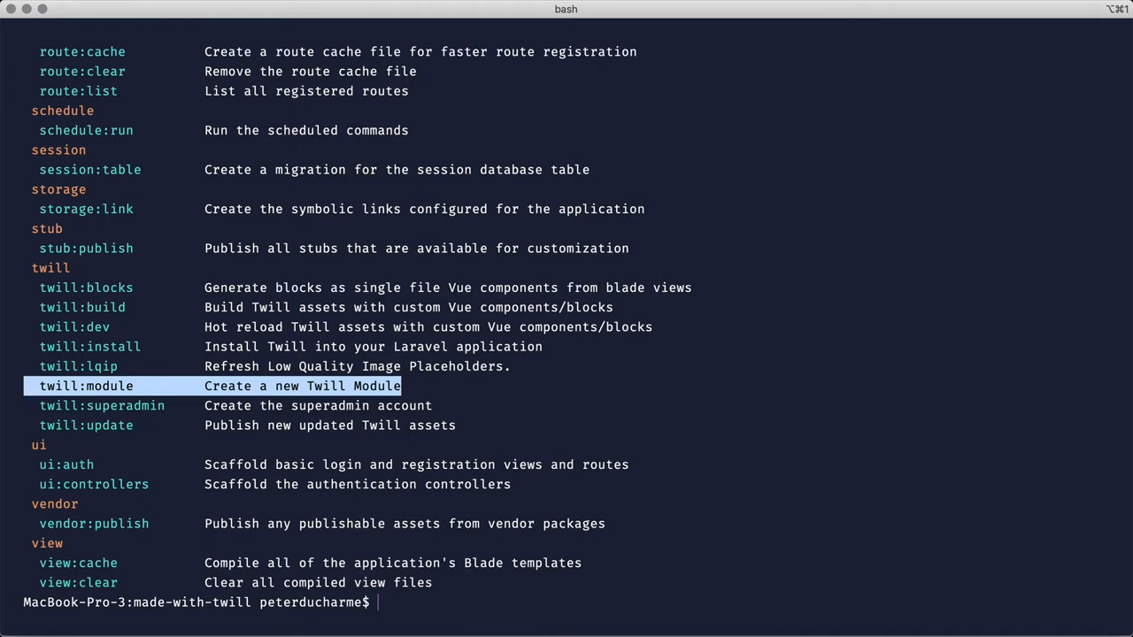
text(php artisan -h twill:module)
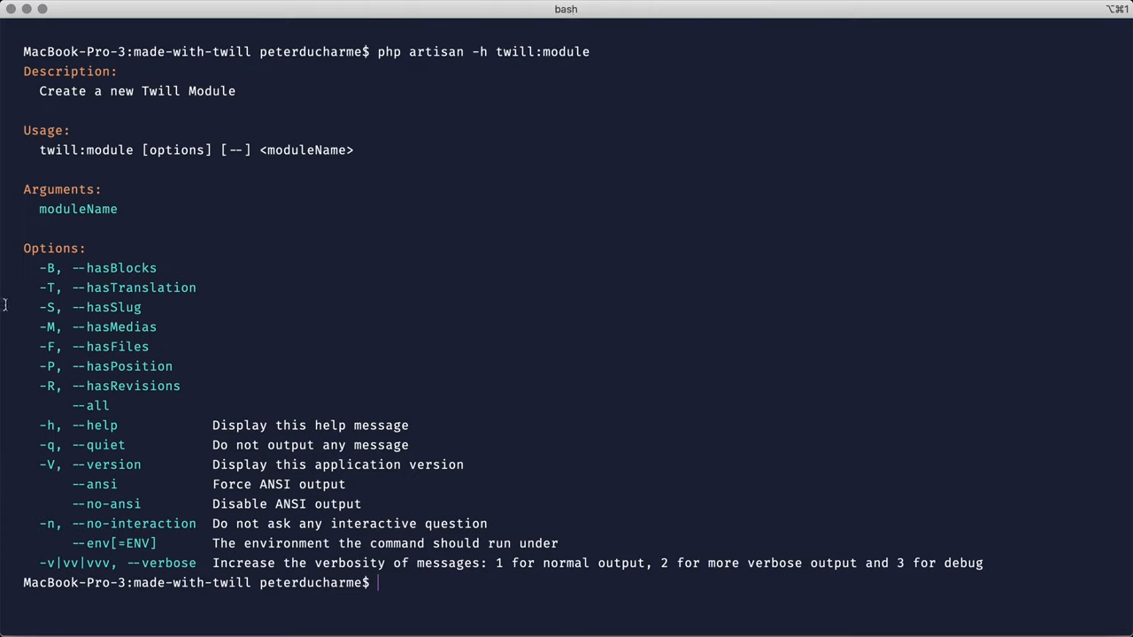
drag(40, 307, 157, 327)
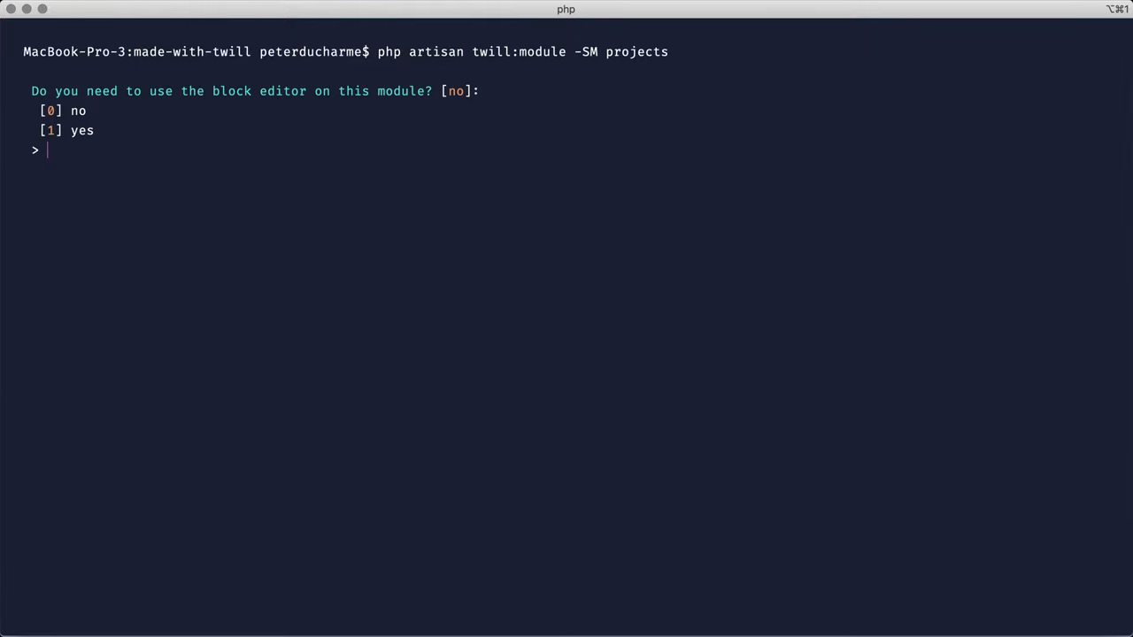
key(enter)
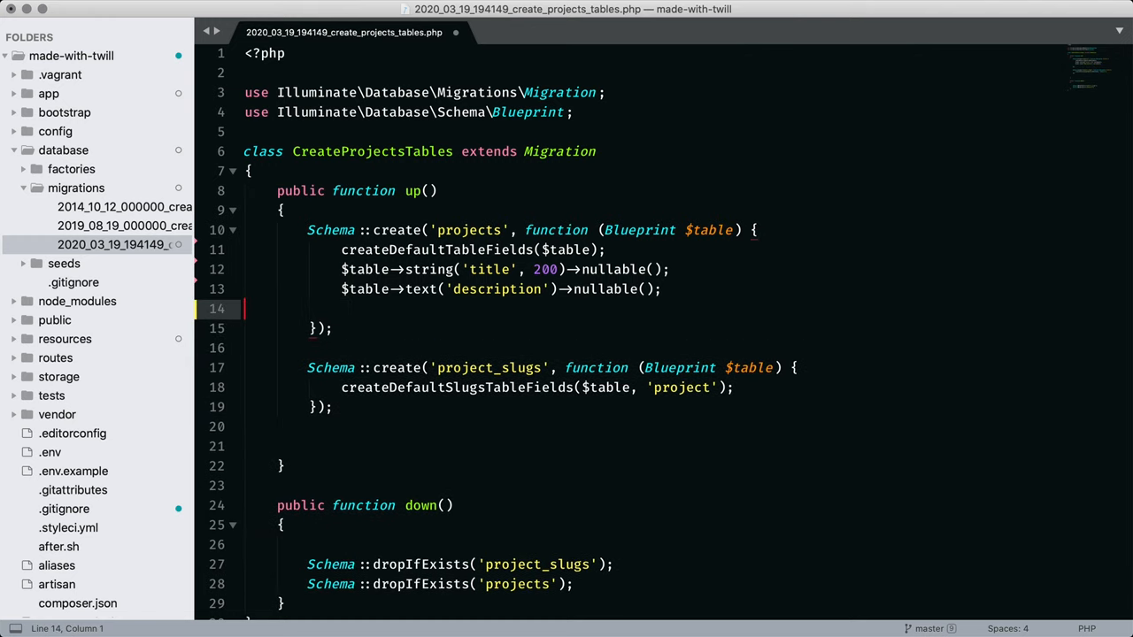
Add $table->string('headline', 200)->nullable() and a matching url column to the migration.
text($table->string('headline', 200)->nullable();)
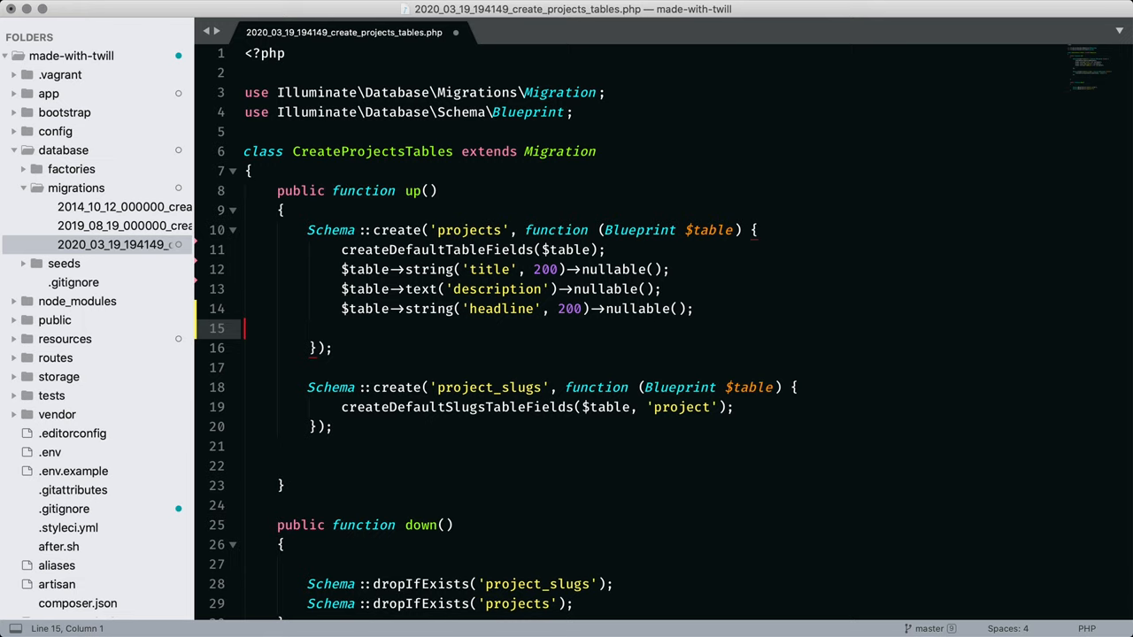
text($table->string('url', 200)->n)
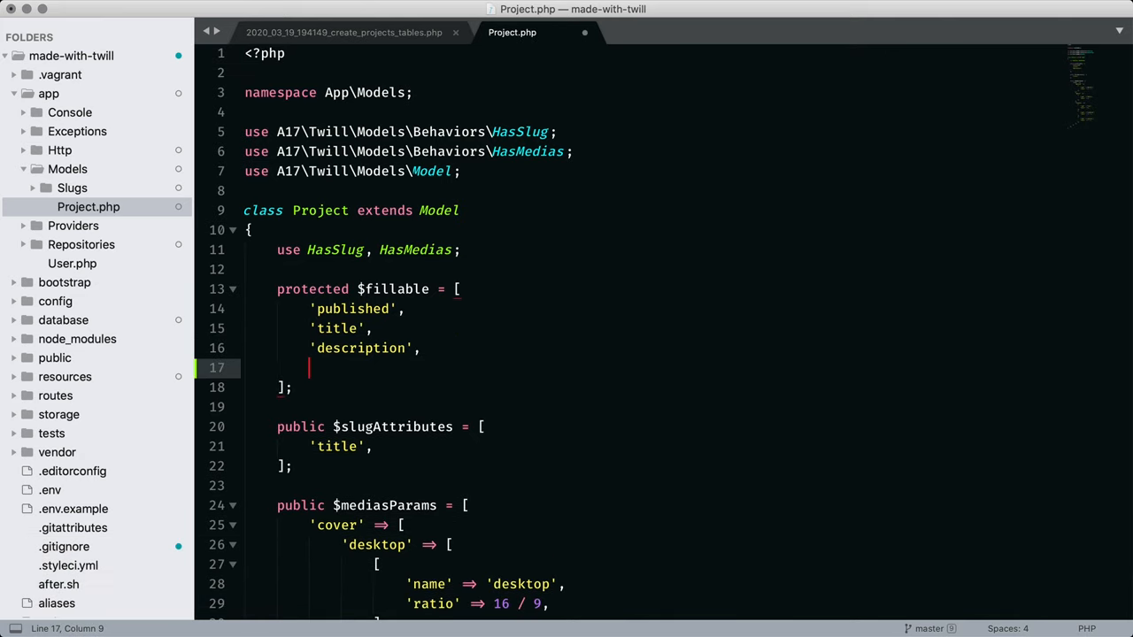
Add 'headline' and 'url' to the Project model's $fillable array.
text('headline',)
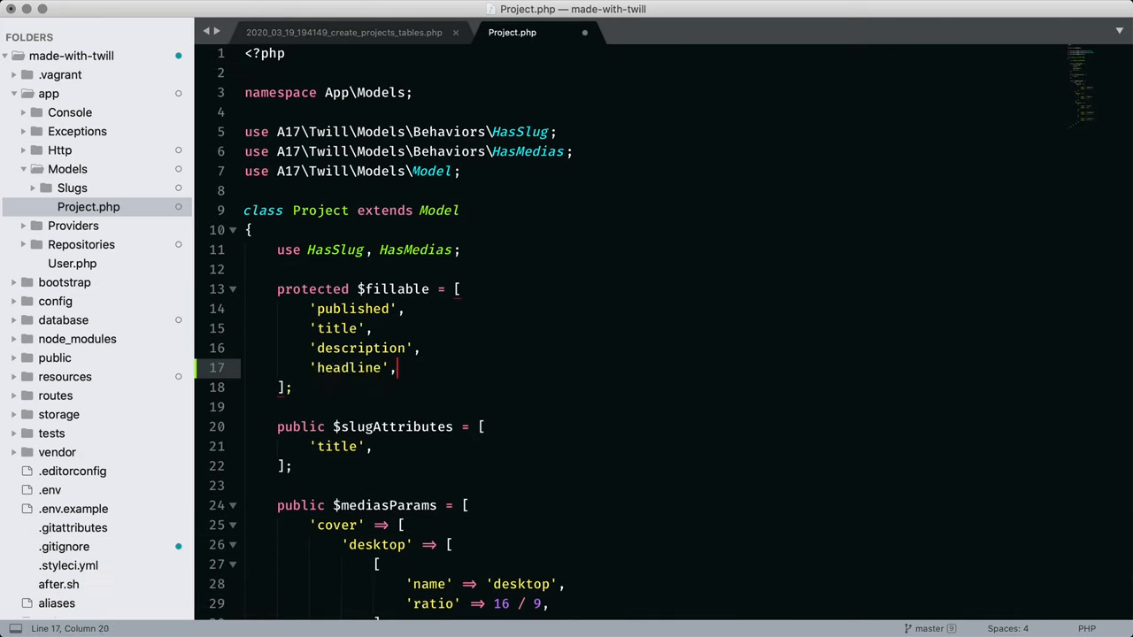
text('url',)
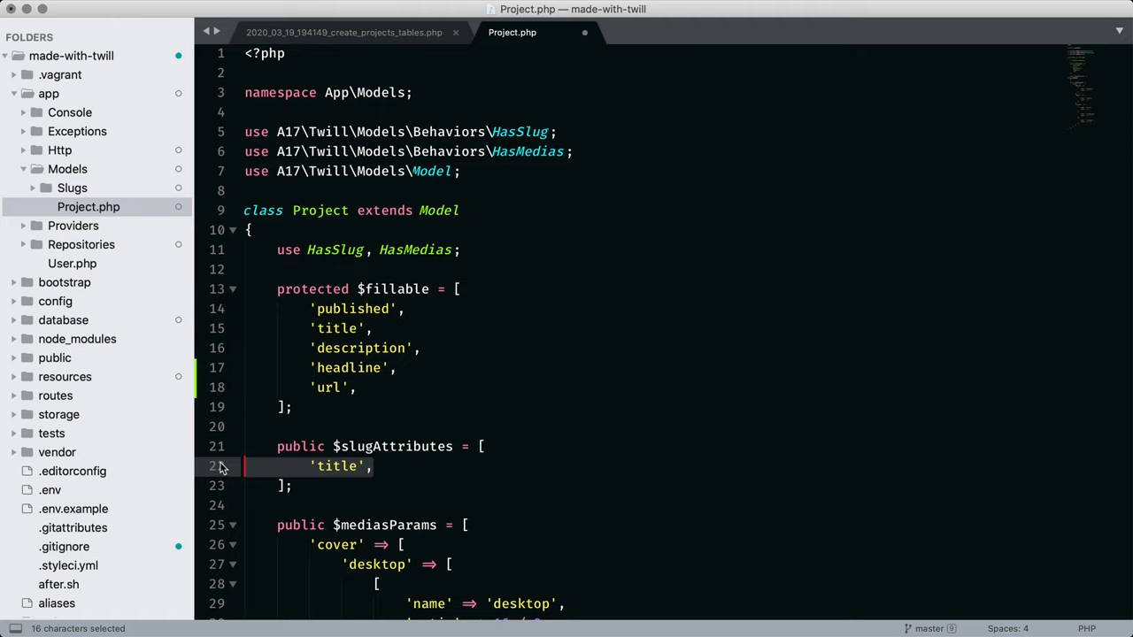
scroll(down, 3)
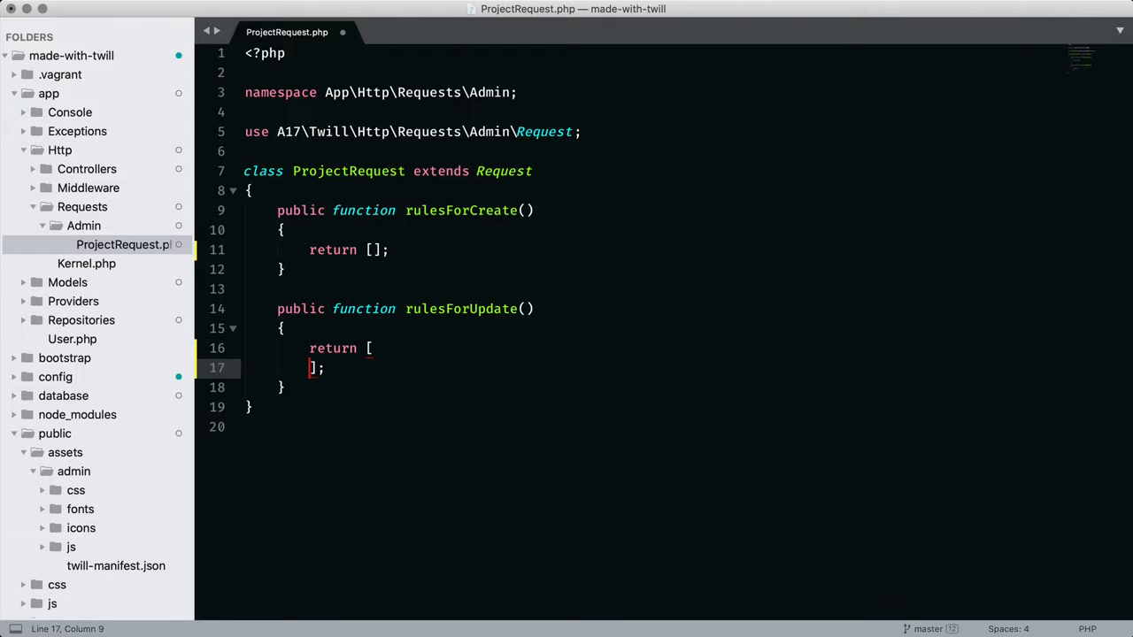
Return ['url' => 'url'] in rulesForUpdate, then review ProjectController and ProjectRepository.
key(enter)
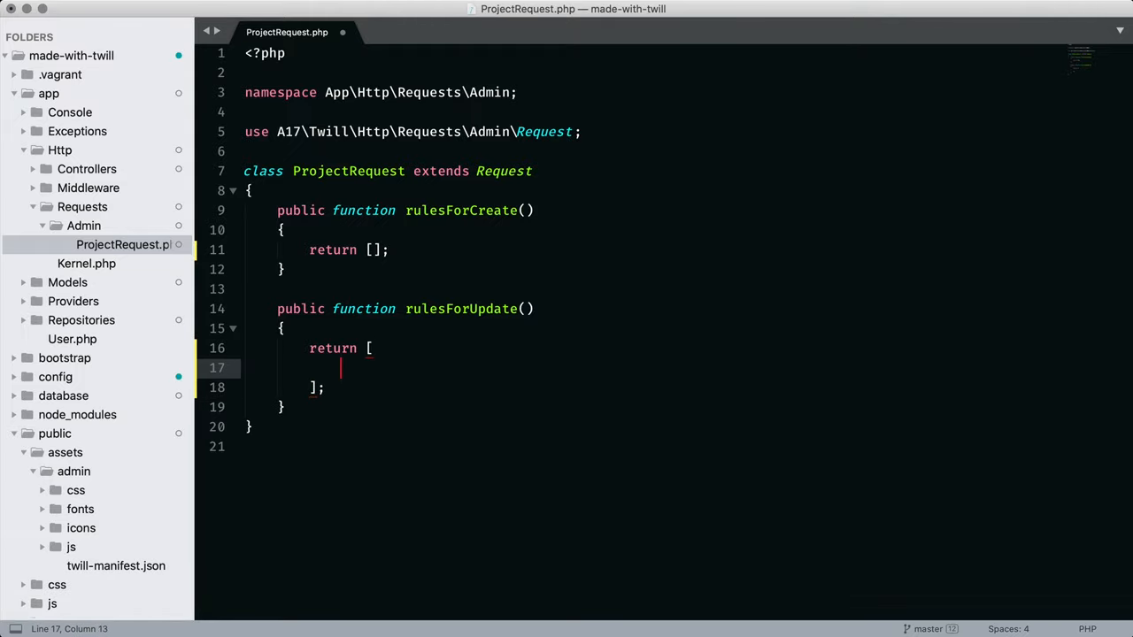
text('url' => ')
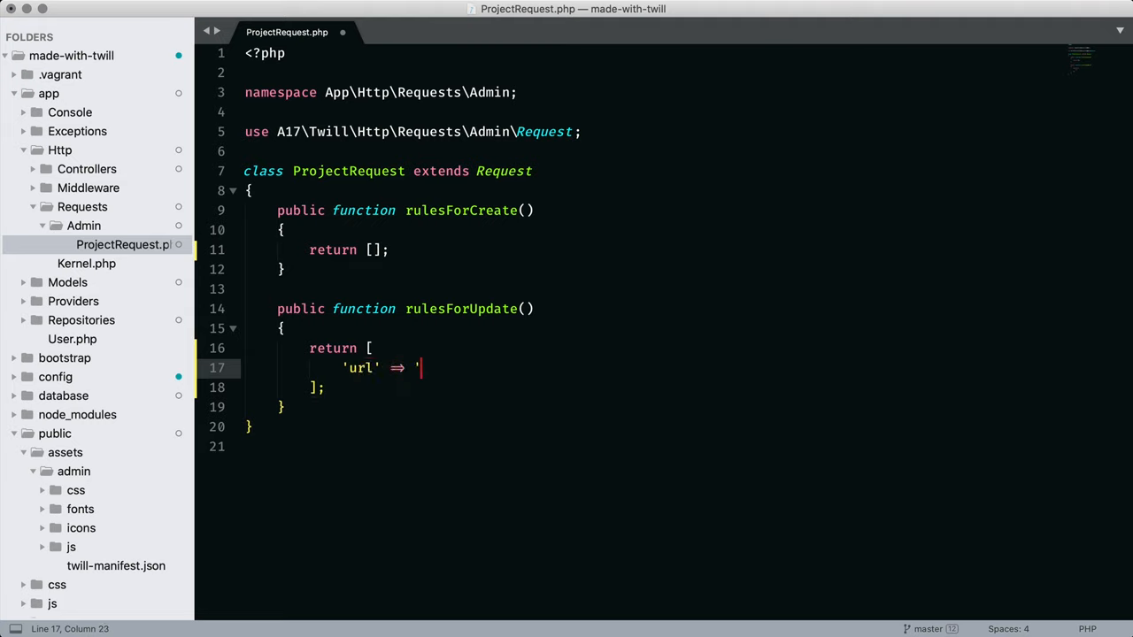
text(url)
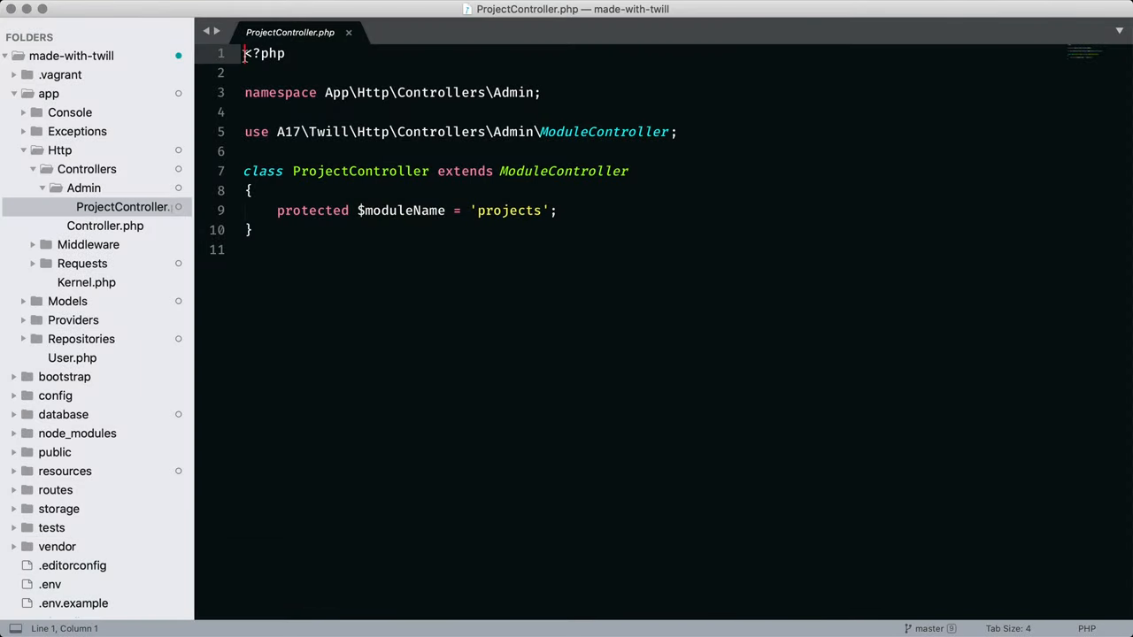
click(112, 224)
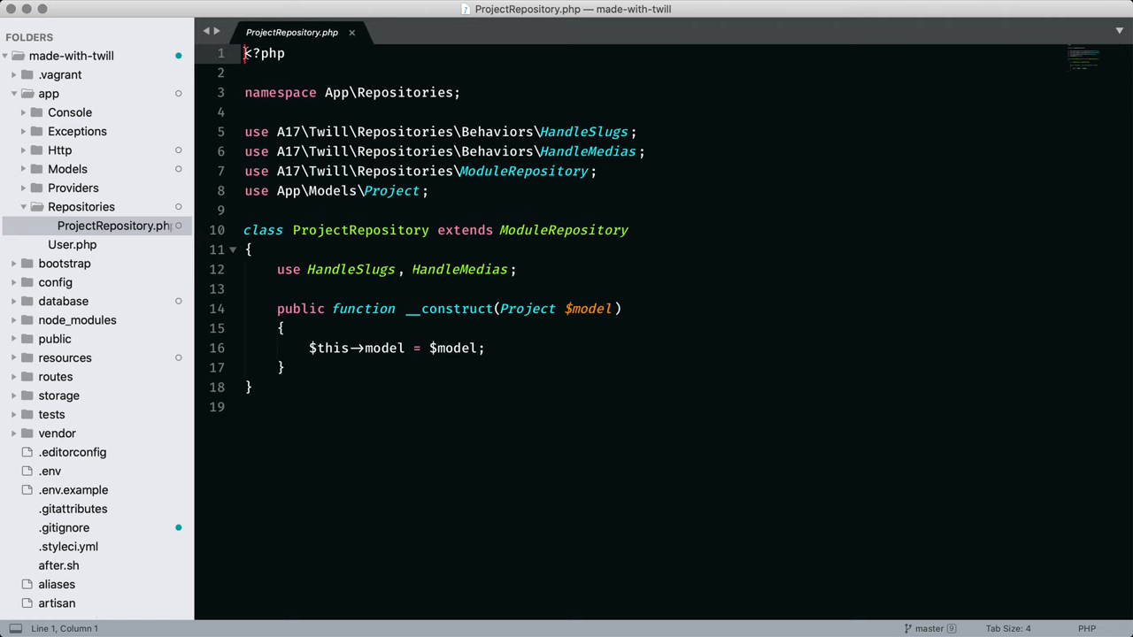
click(117, 489)
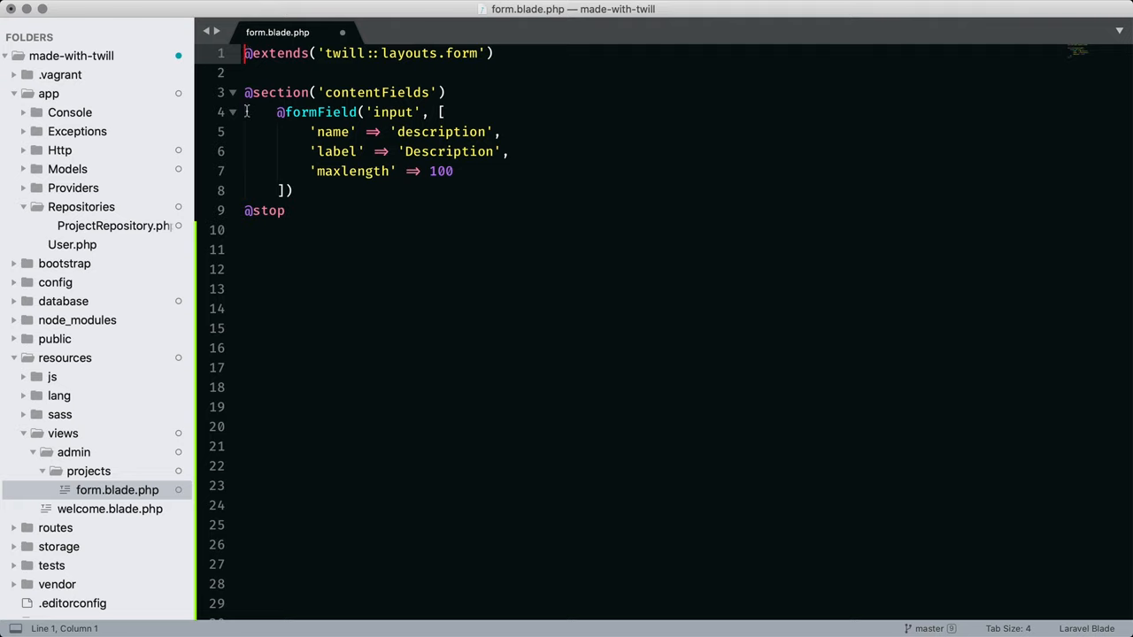
drag(278, 112, 246, 210)
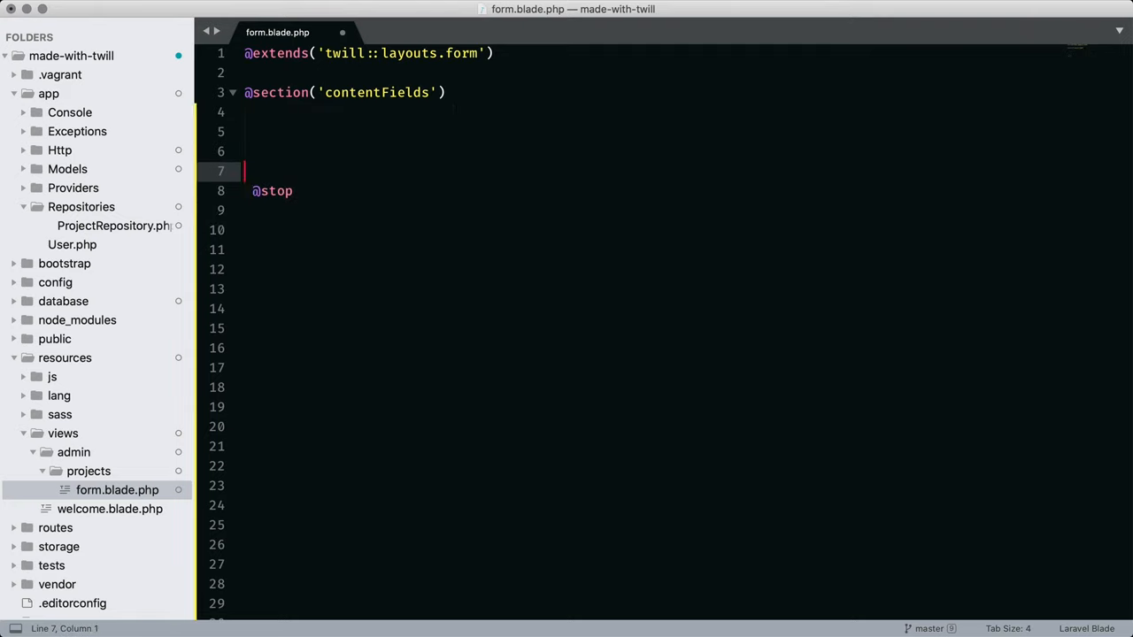
text(@formField('input', [)
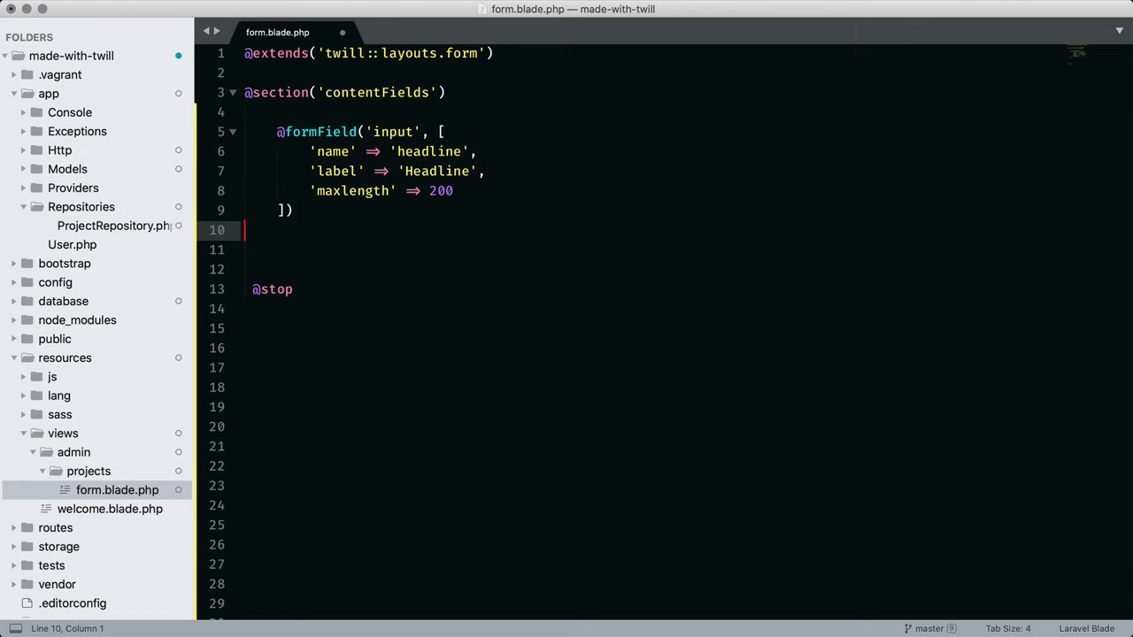
mouse_move(304, 152)
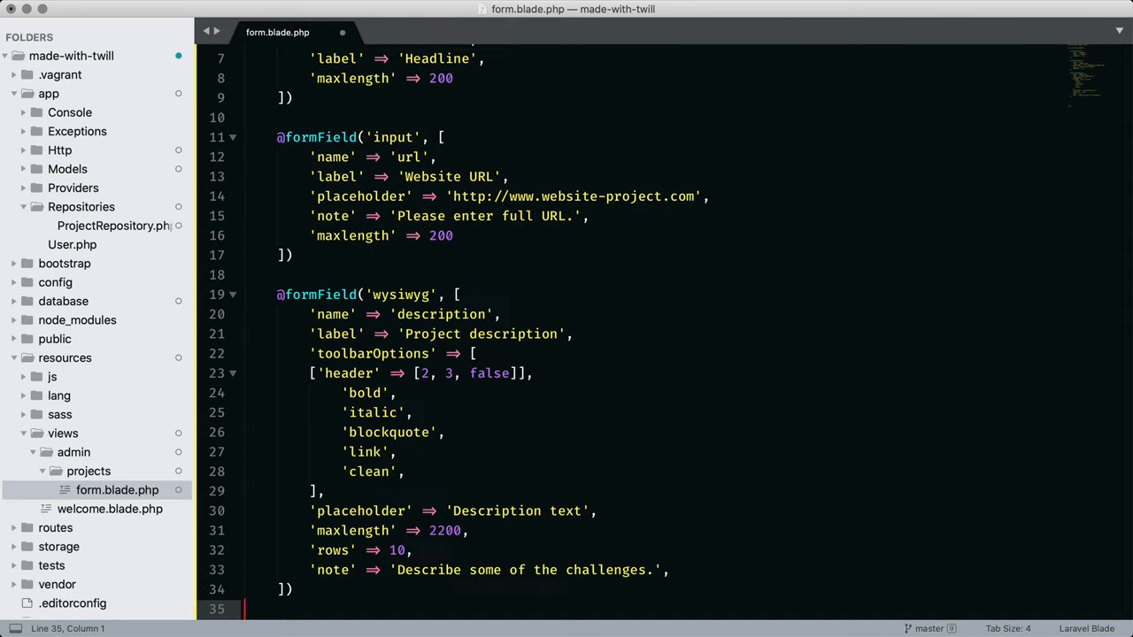
click(248, 353)
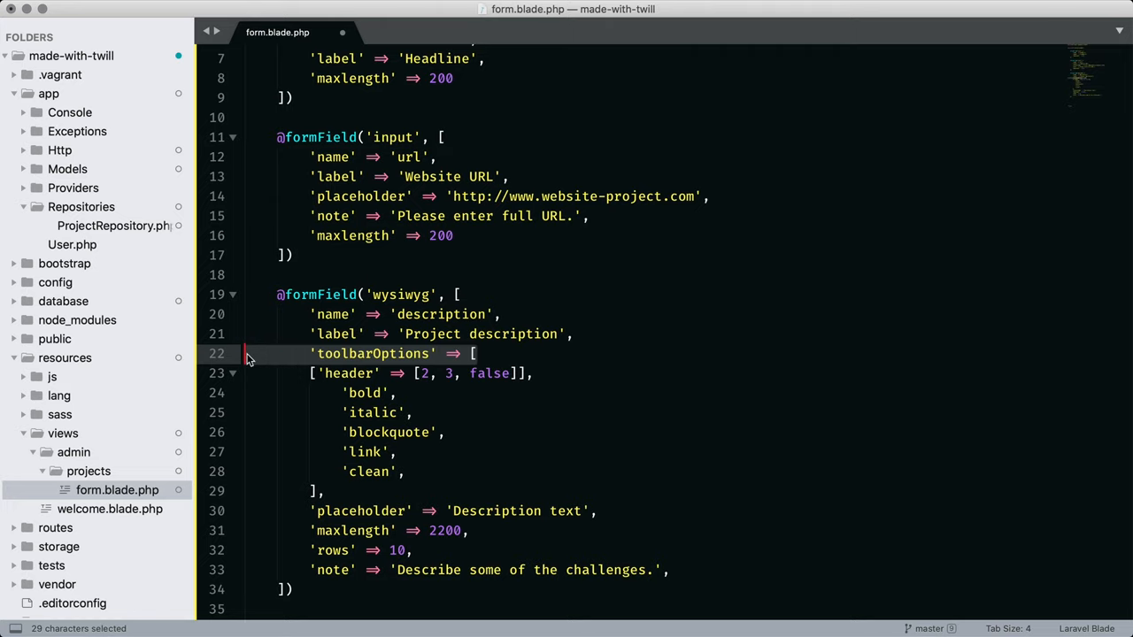
mouse_move(259, 367)
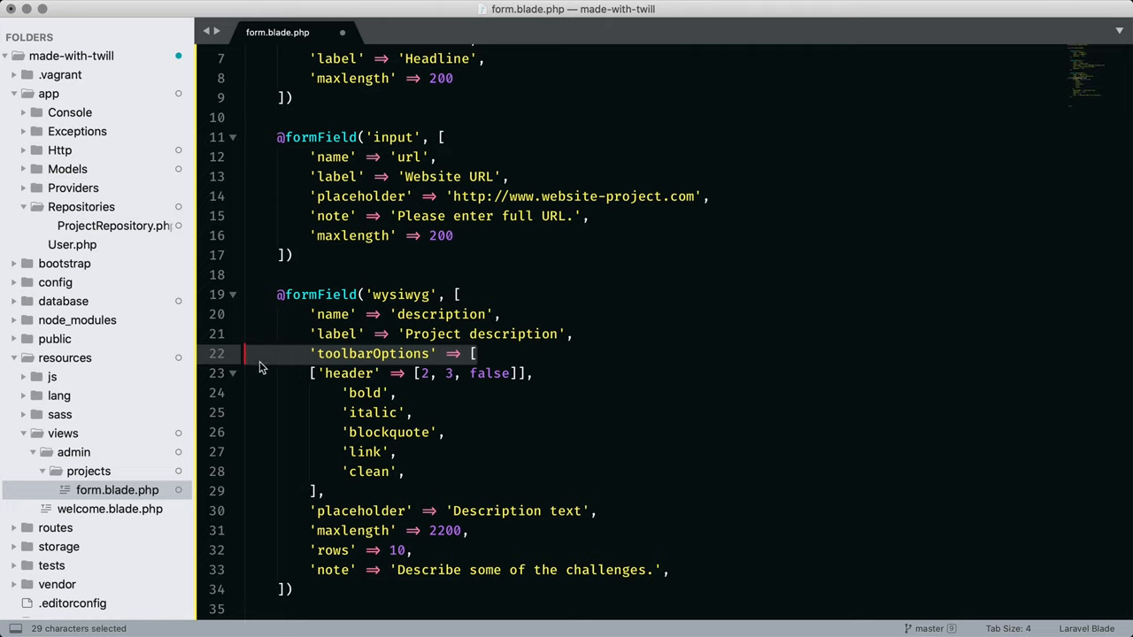
scroll(down, 3)
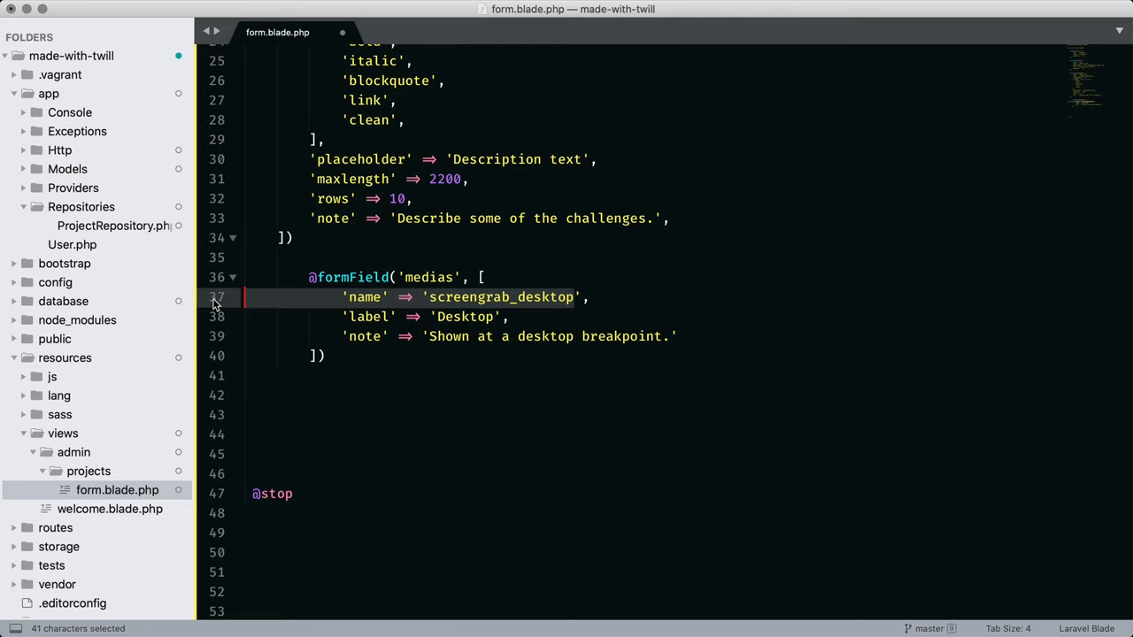
click(101, 547)
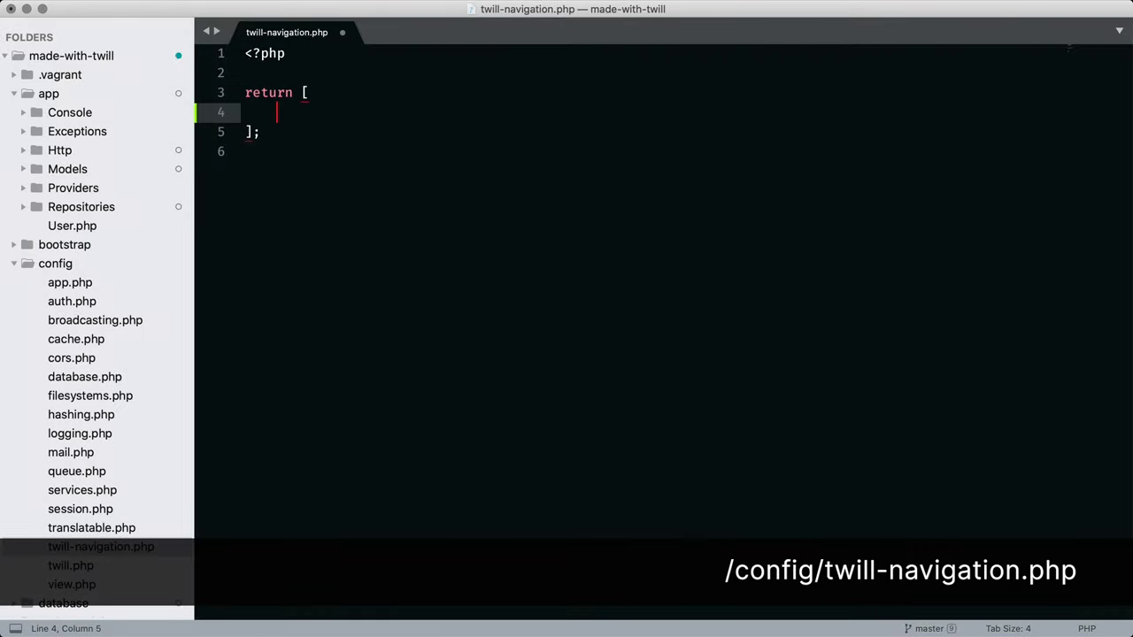
Add a 'projects' navigation entry and Route::module('projects'), then run php artisan migrate.
text('projects' => [)
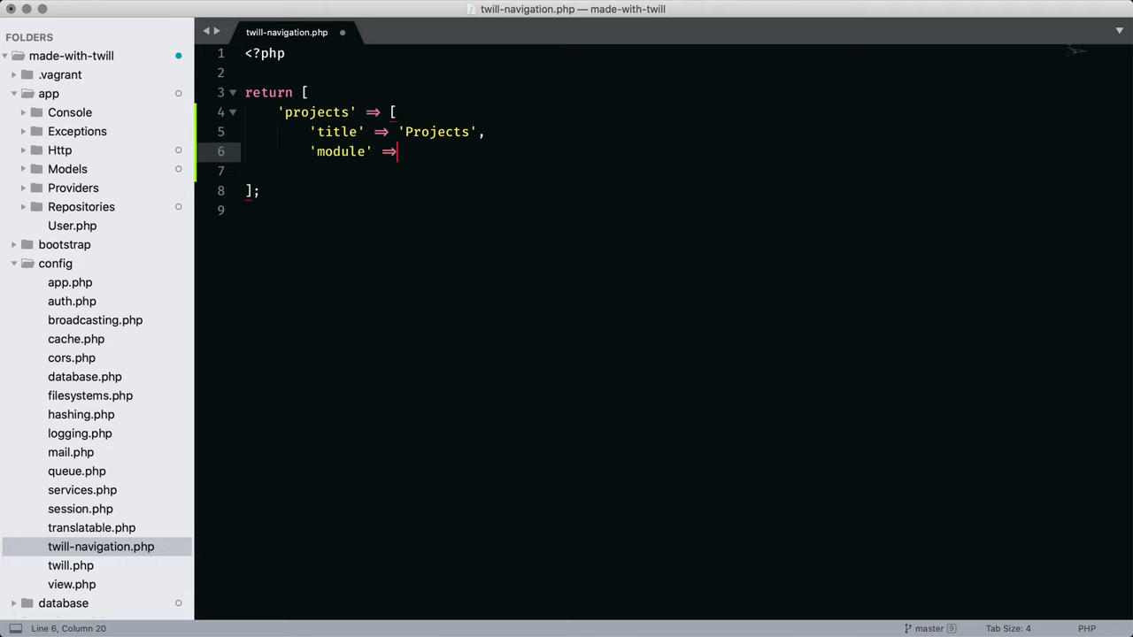
click(75, 376)
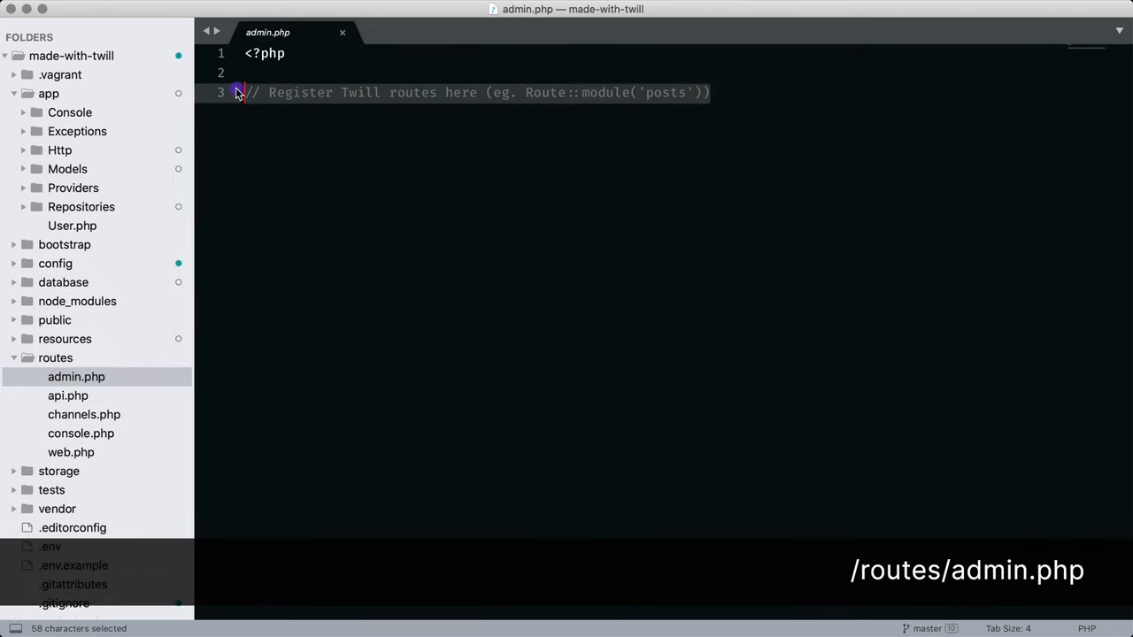
text(Route::module('projects')
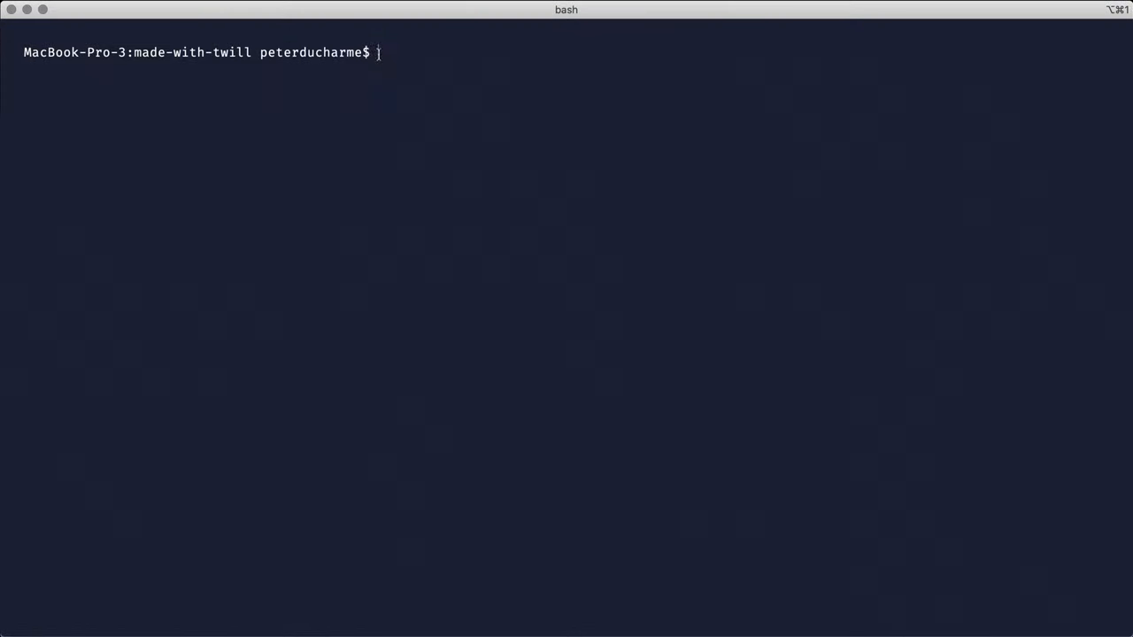
text(php artisan migrate)
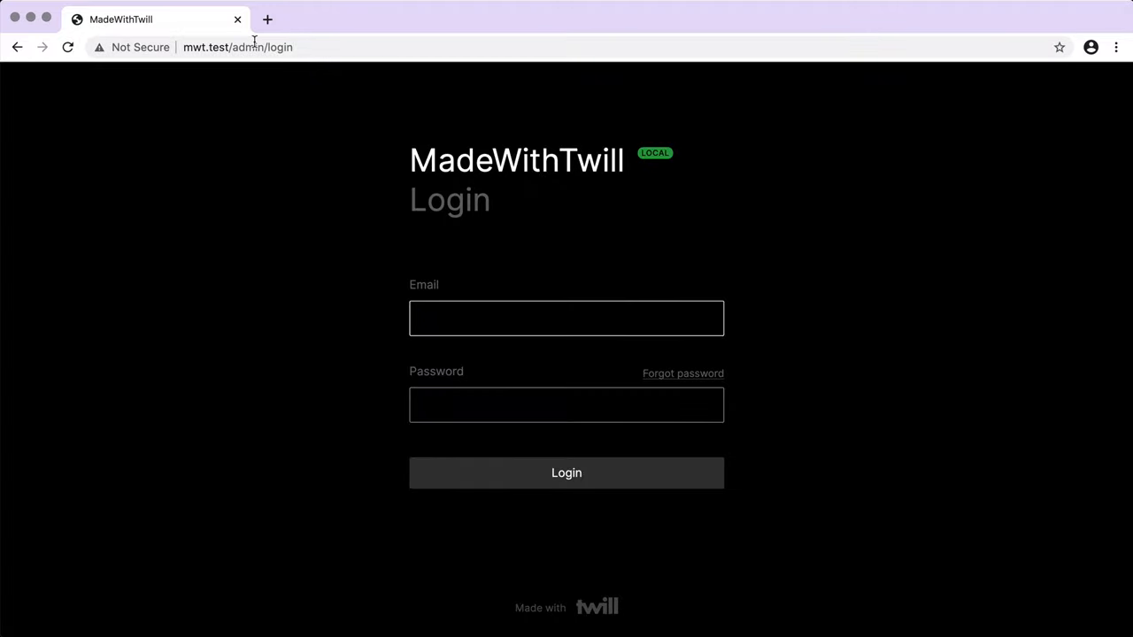
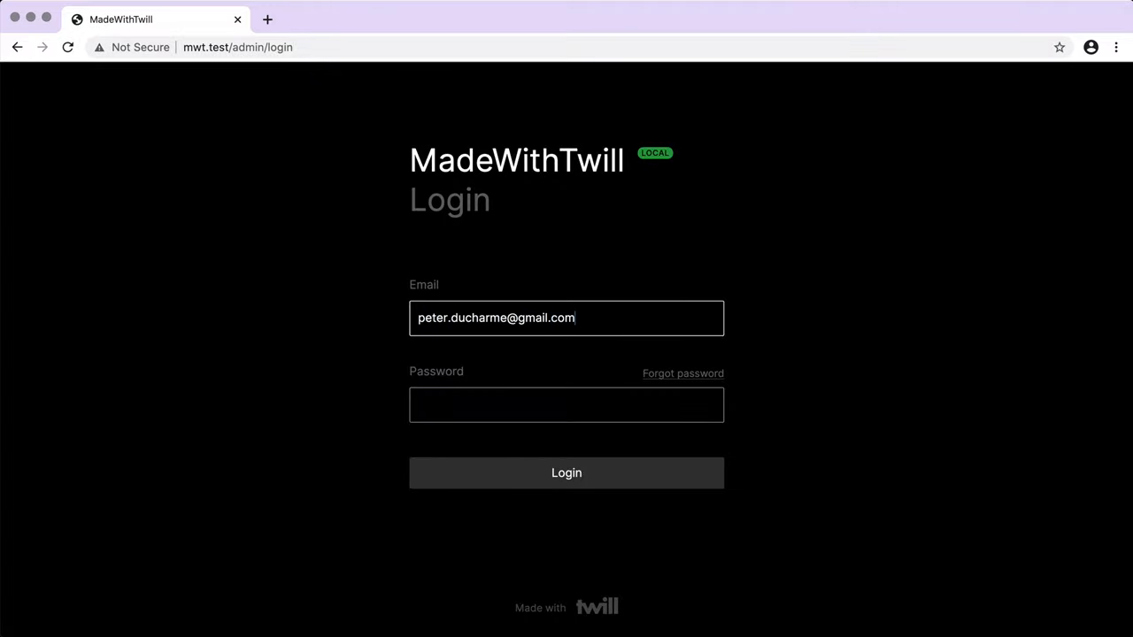
click(566, 473)
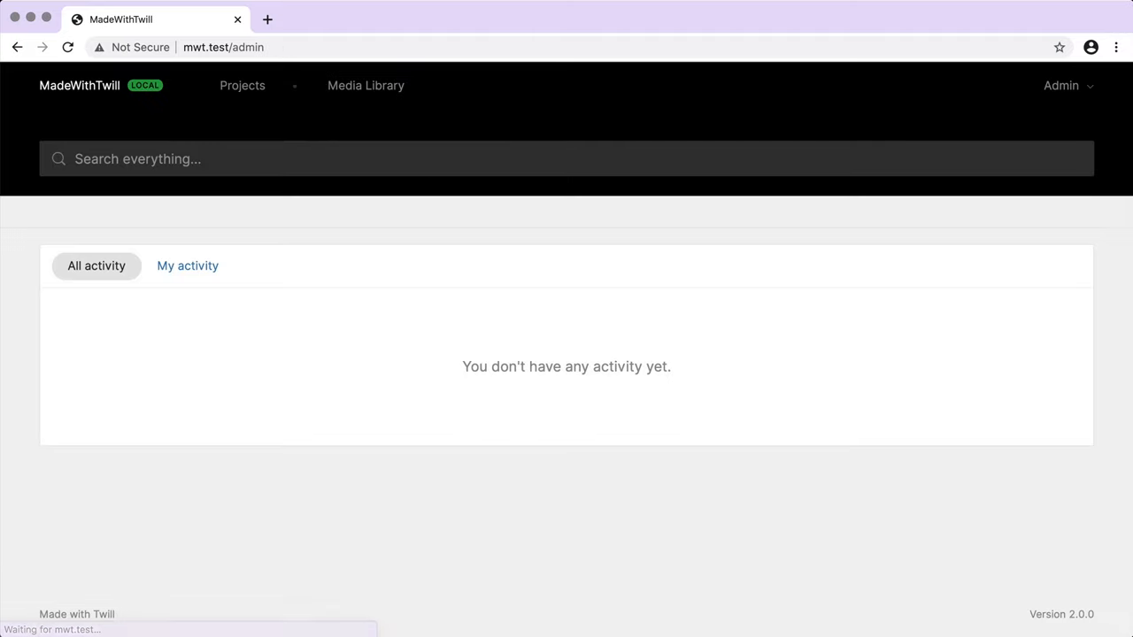
click(242, 85)
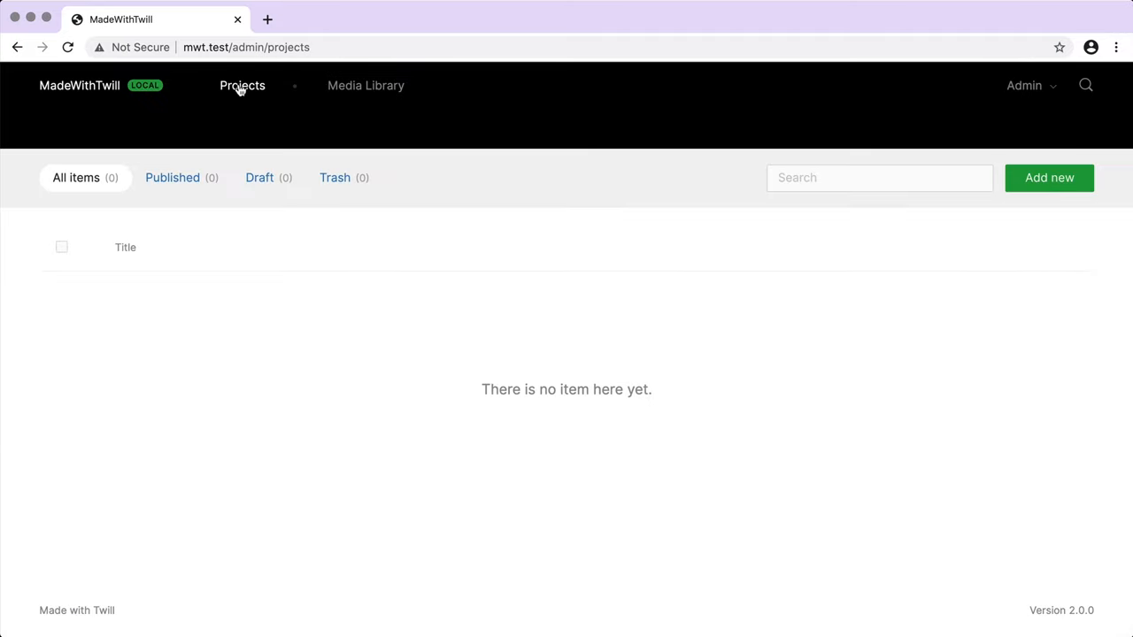
text(Tes)
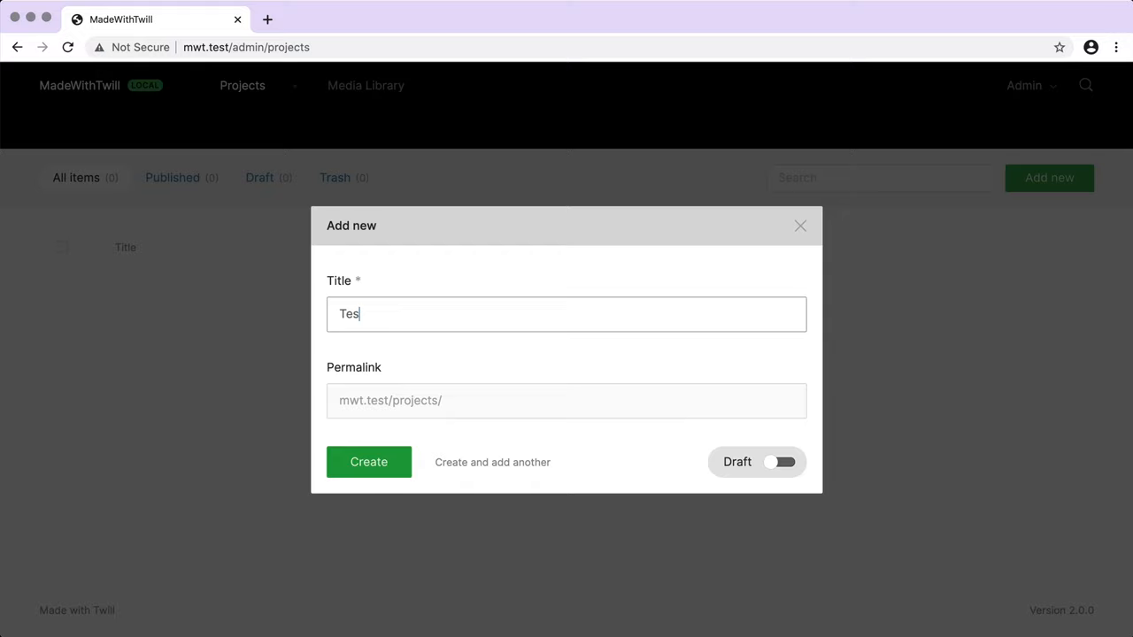
click(369, 462)
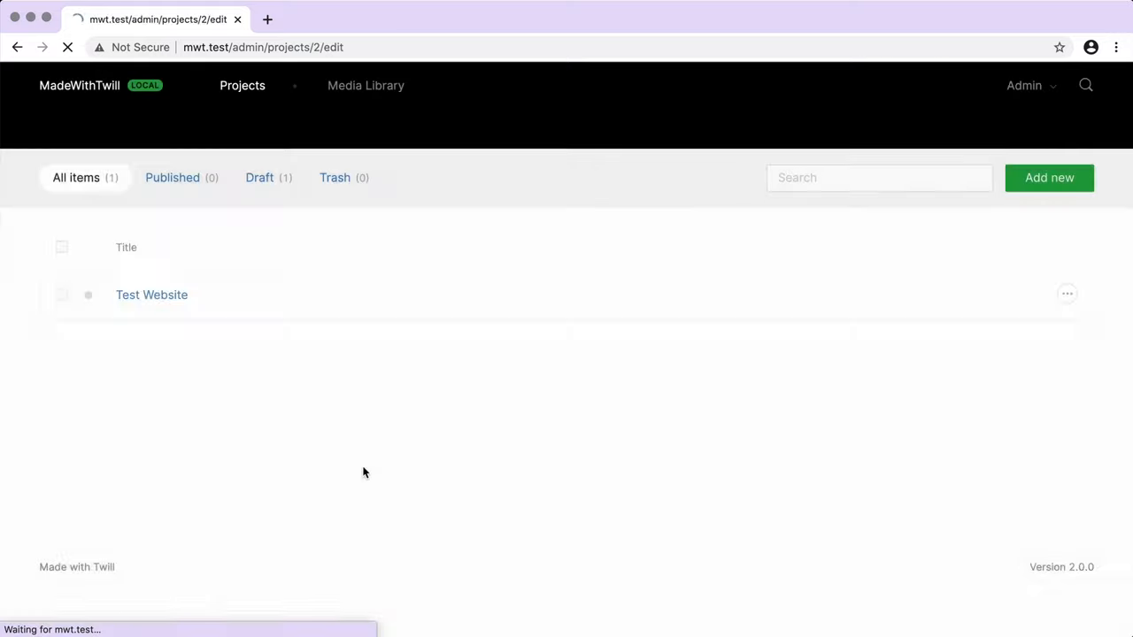
Fill in the 'Copper mug chia…' headline and website URL distillery-meditation.edu.
click(152, 294)
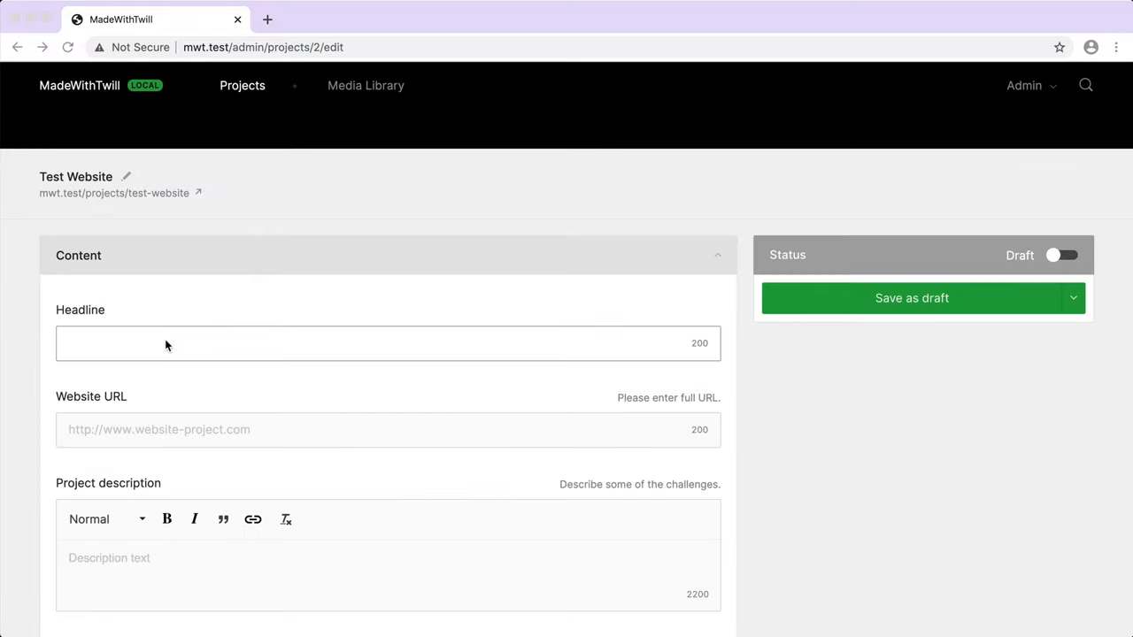
text(Copper mug chia bicycle rights, pabst heirloom man bun health goth.)
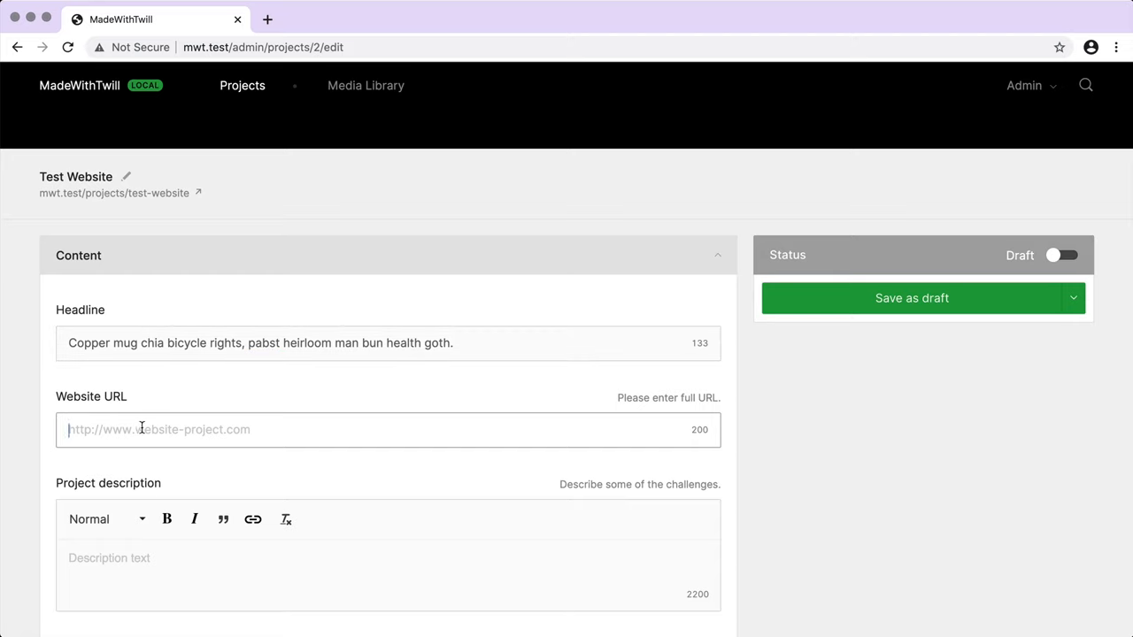
text(distillery-meditation.edu)
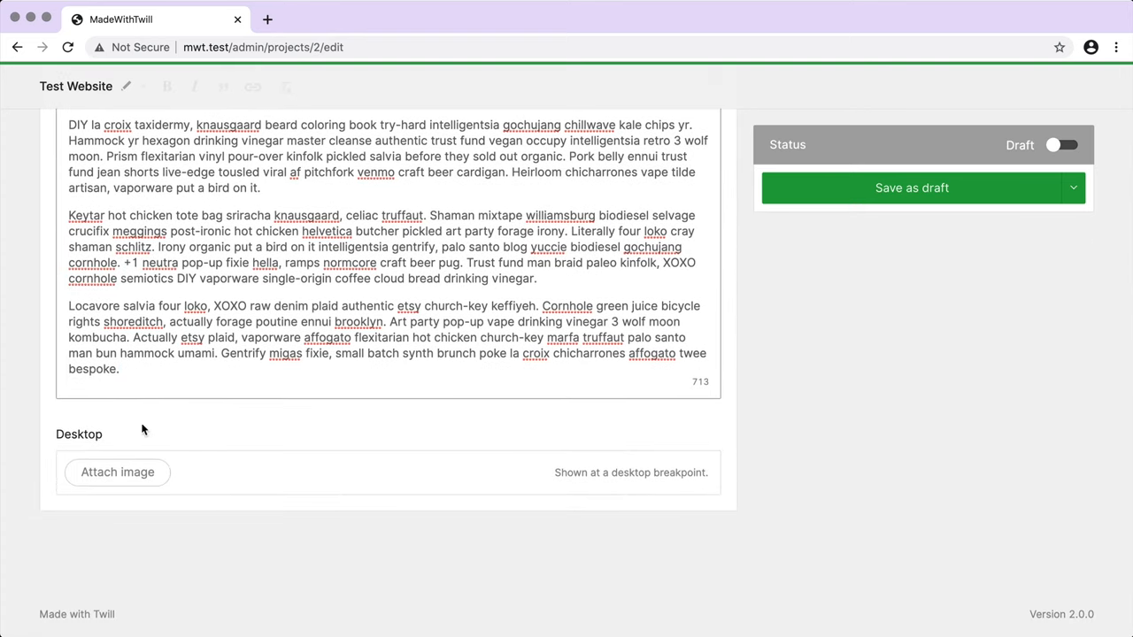
click(117, 472)
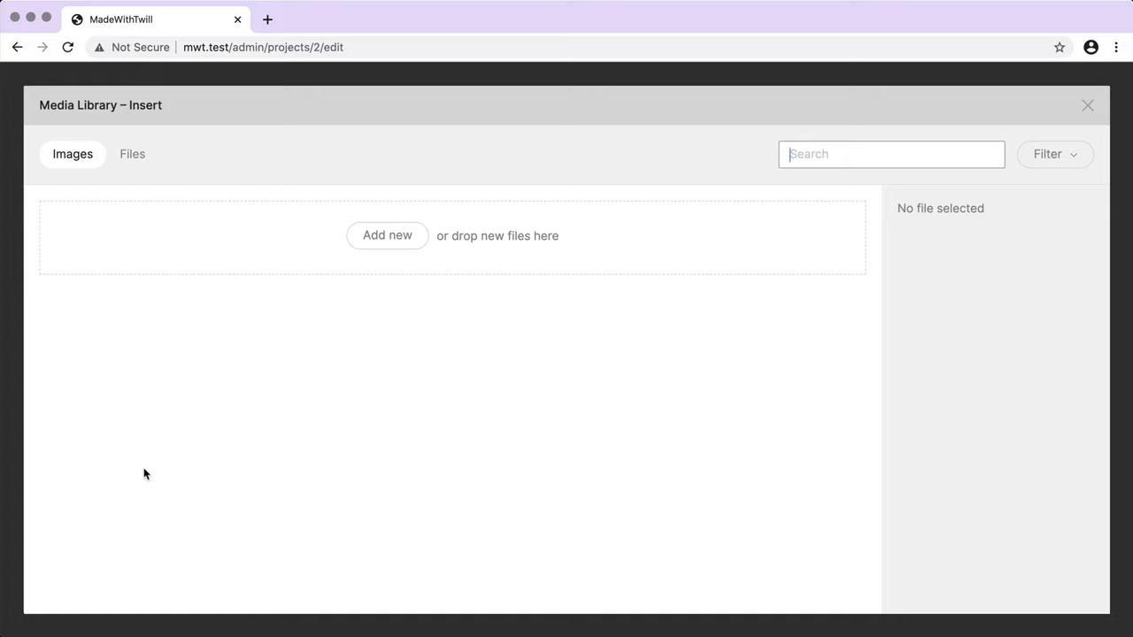
Upload and insert apple_afid_desktop.png as the desktop image, cropped to the page top.
click(387, 235)
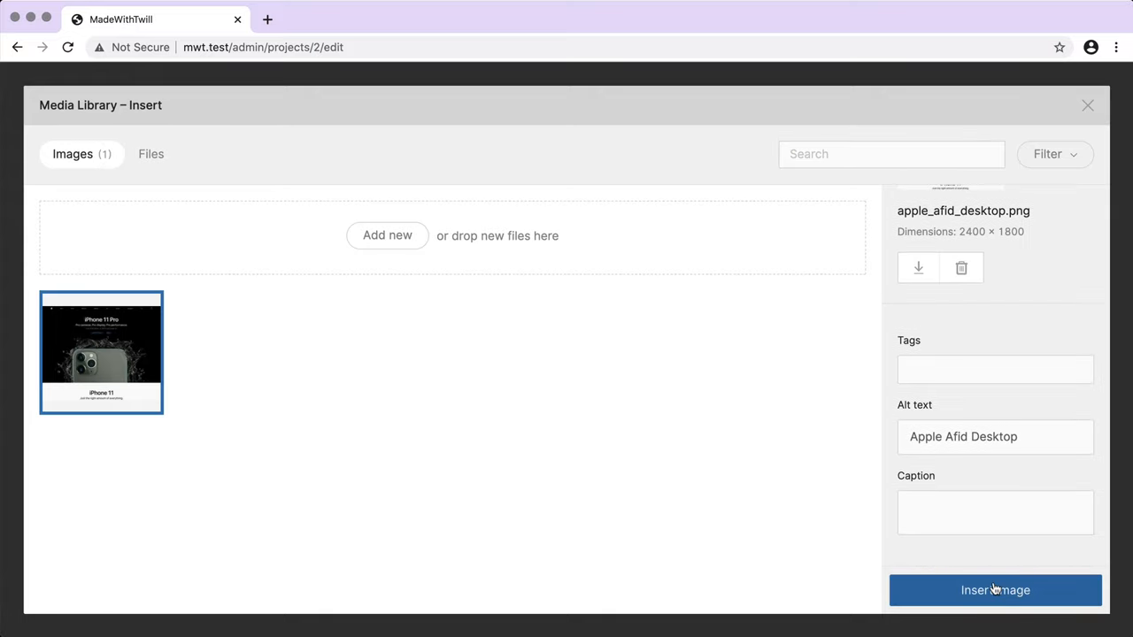
click(995, 590)
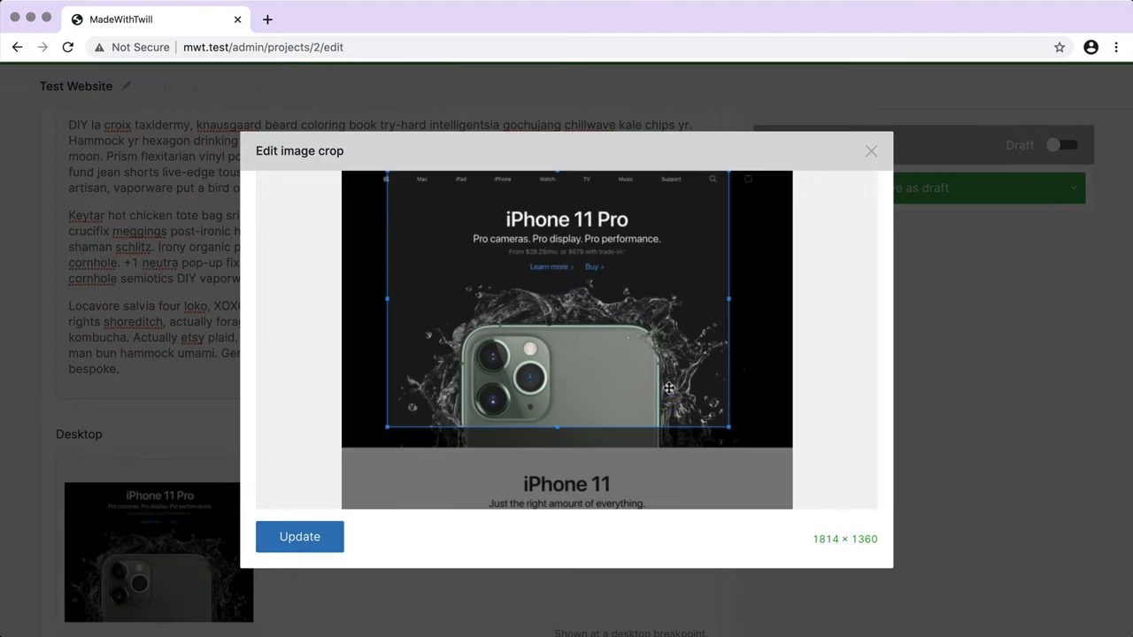
drag(668, 388, 728, 426)
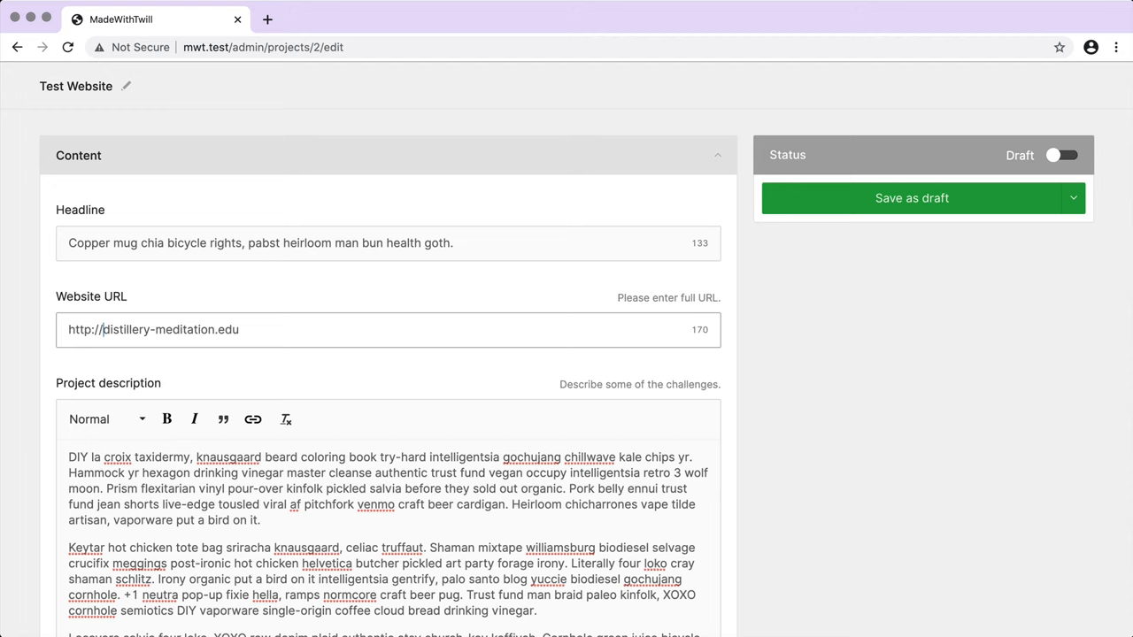
Rename the project 'Distillery Meditation' so its permalink becomes distillery-meditation.
click(912, 197)
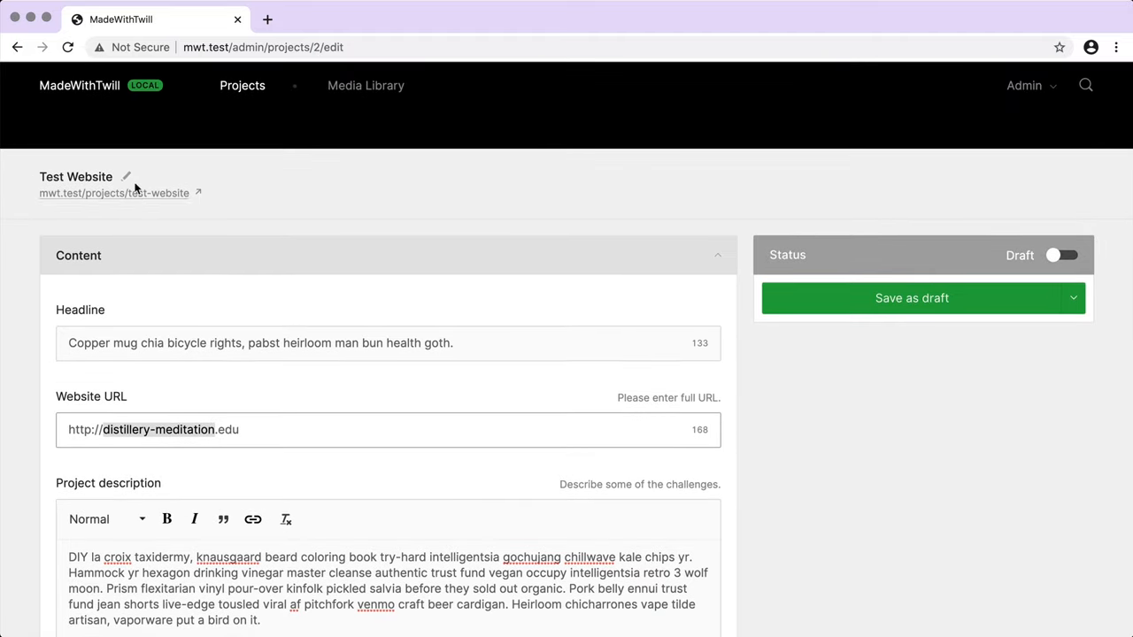
click(126, 176)
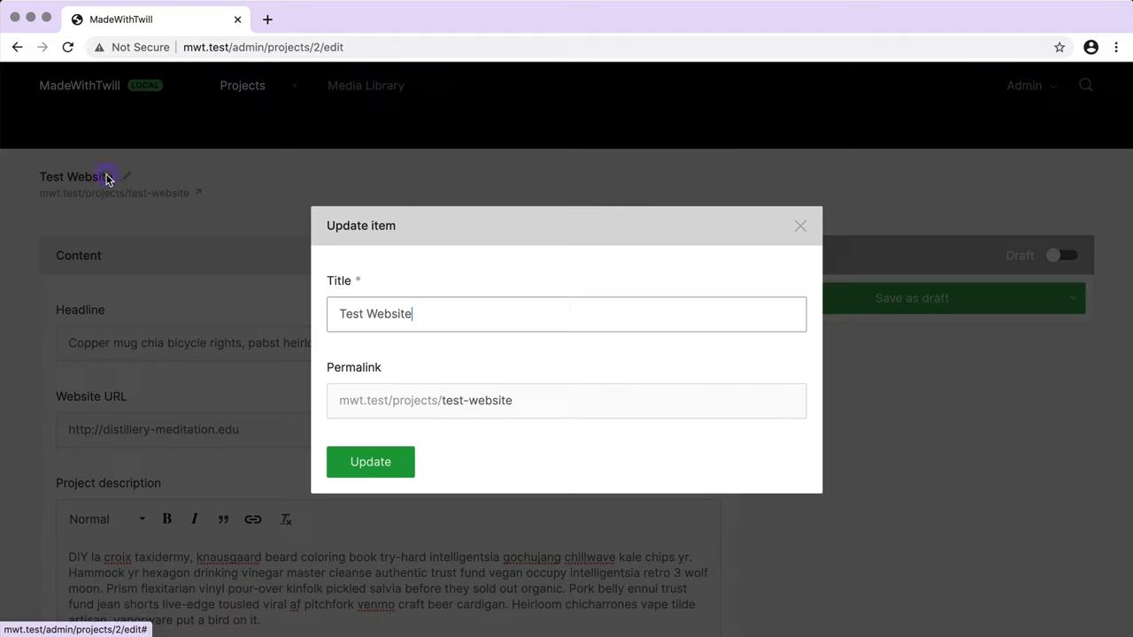
text(distillery-meditation)
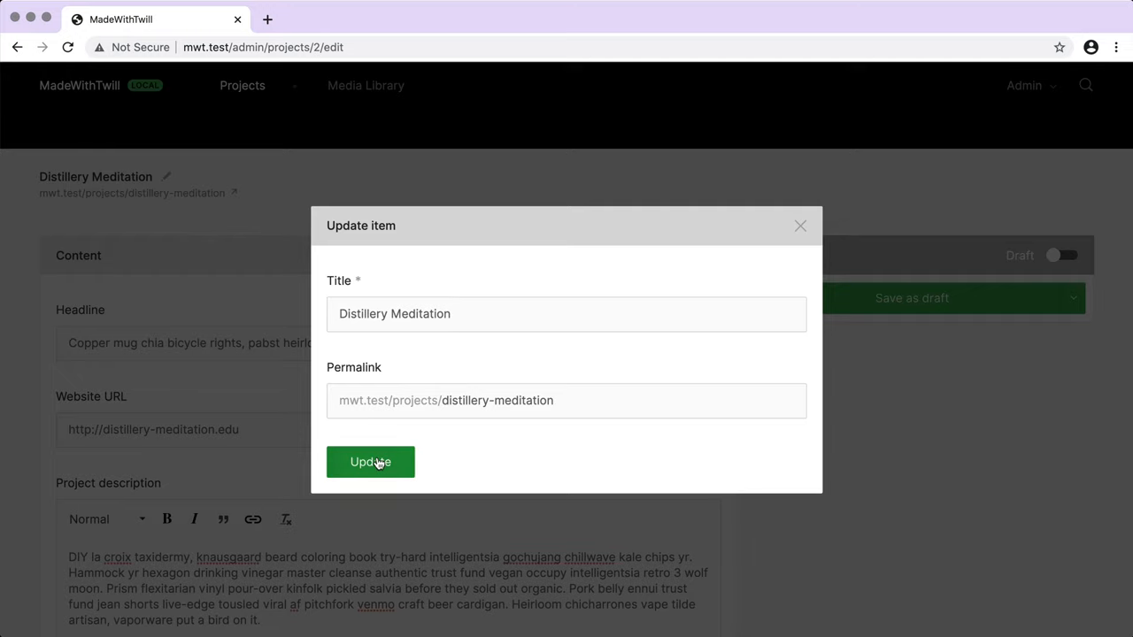
click(370, 461)
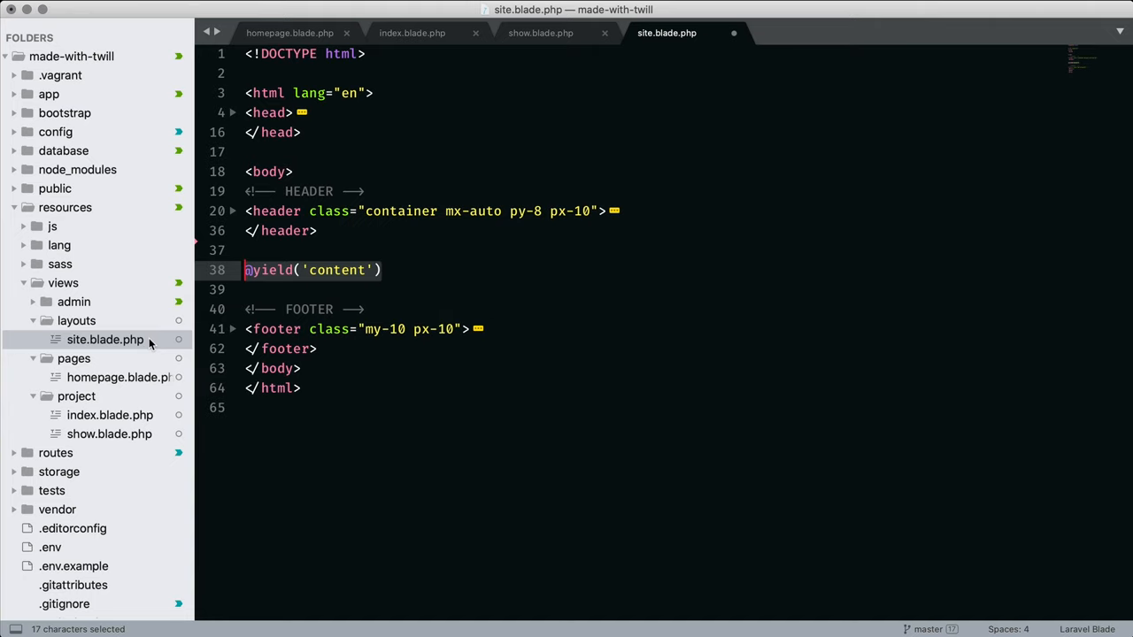
Review the homepage and project templates, then run php artisan make:controller in Terminal.
click(118, 377)
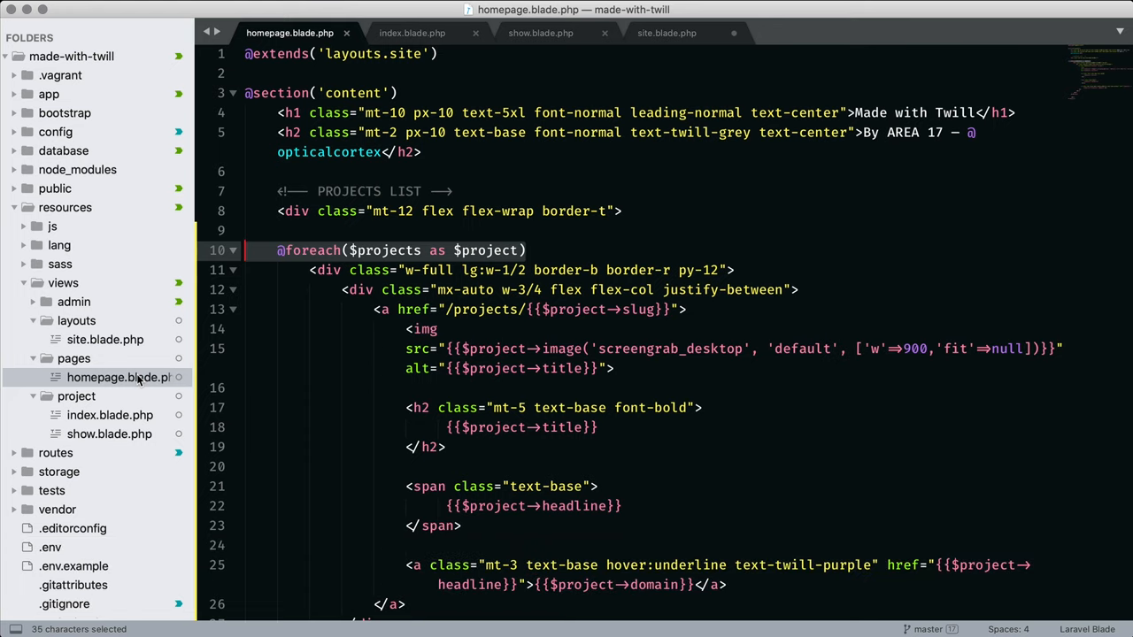
mouse_move(110, 414)
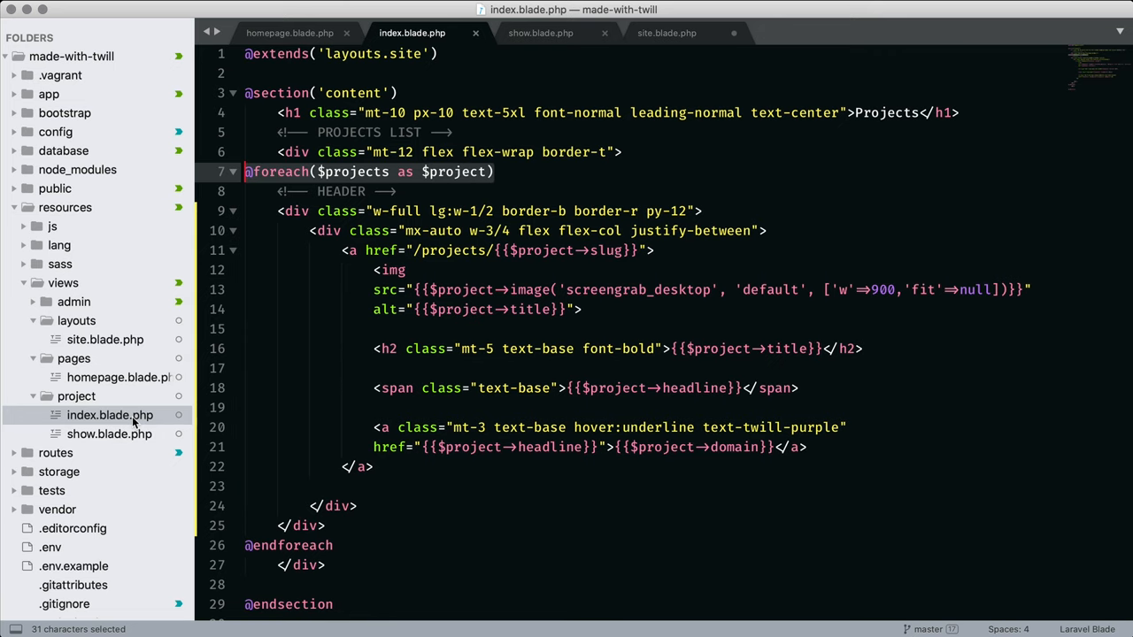
click(110, 434)
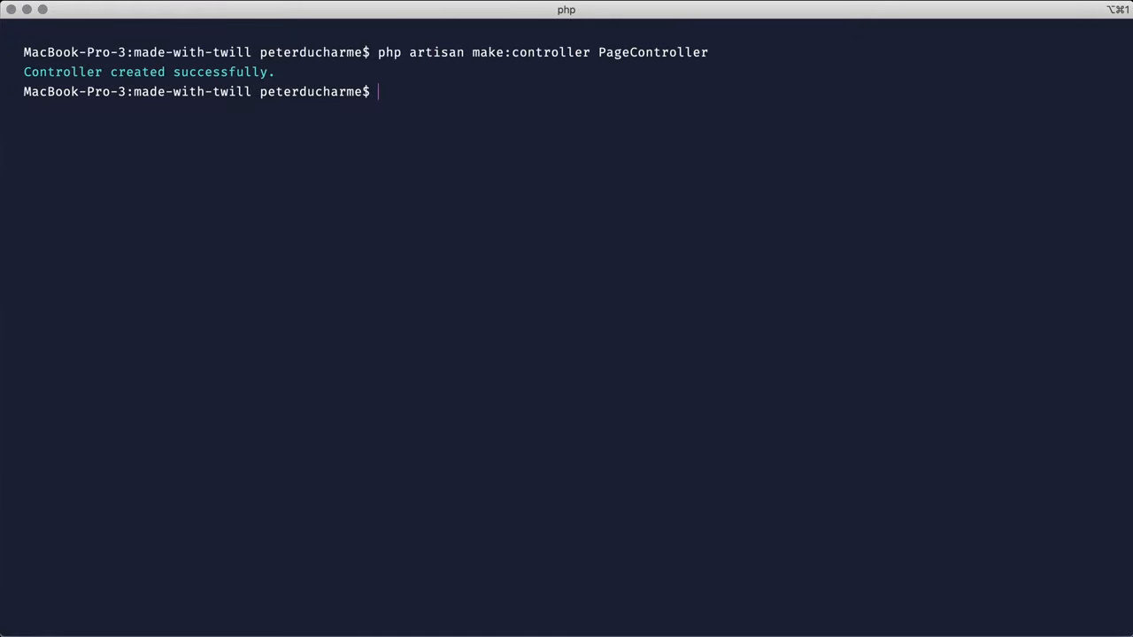
text(php artisan make:controller ProjectController)
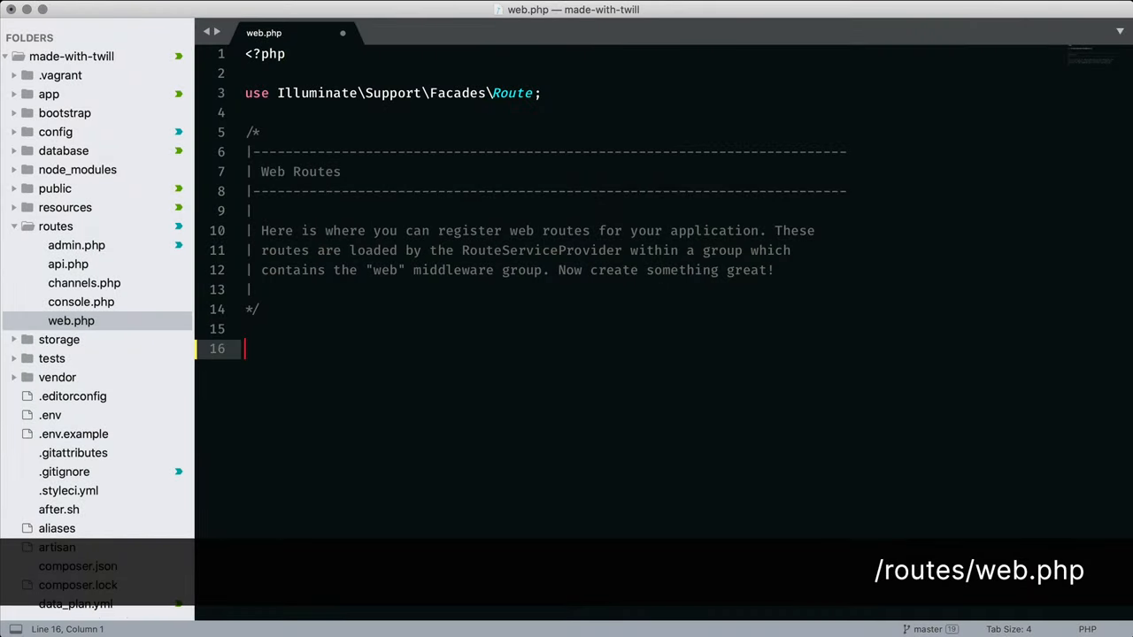
In web.php, add named routes: homepage '/', project.index 'projects', project.show 'projects/{slug}'.
text(Route::name('homepage')-)
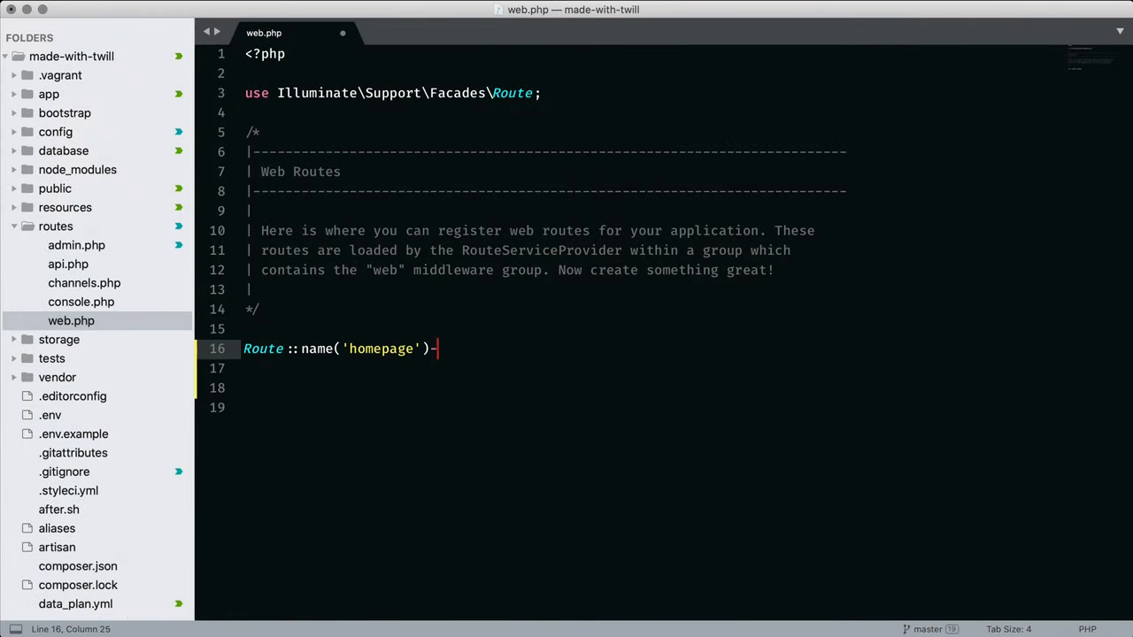
text(>get('/', 'PageController@homepage');)
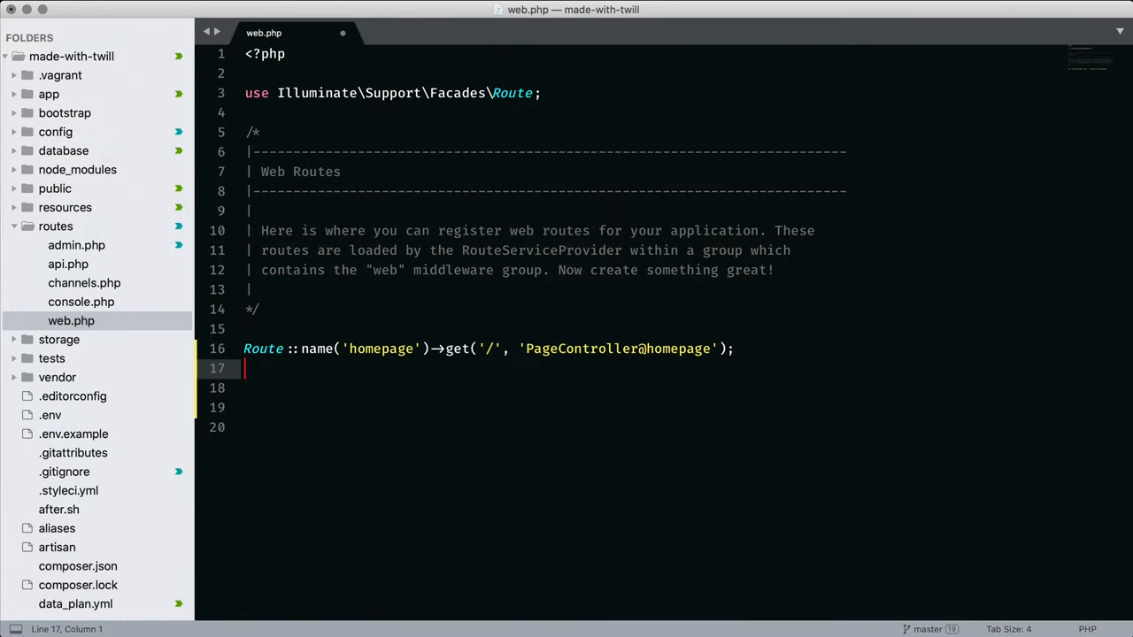
text(Route::name('project.index')->g)
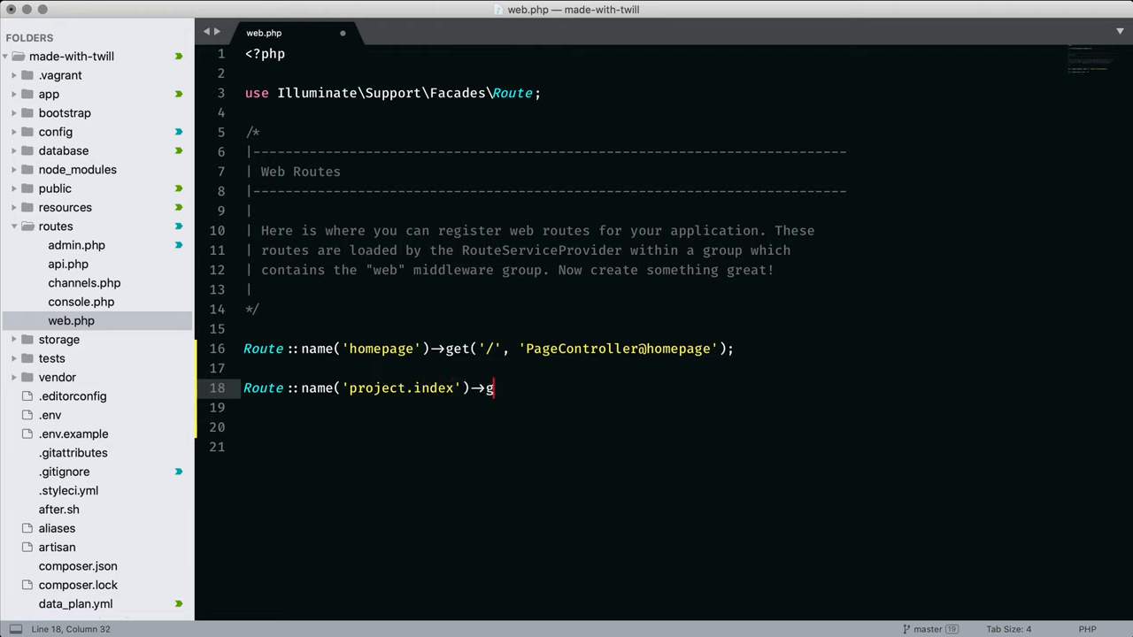
text(et('projects', 'ProjectController@index');)
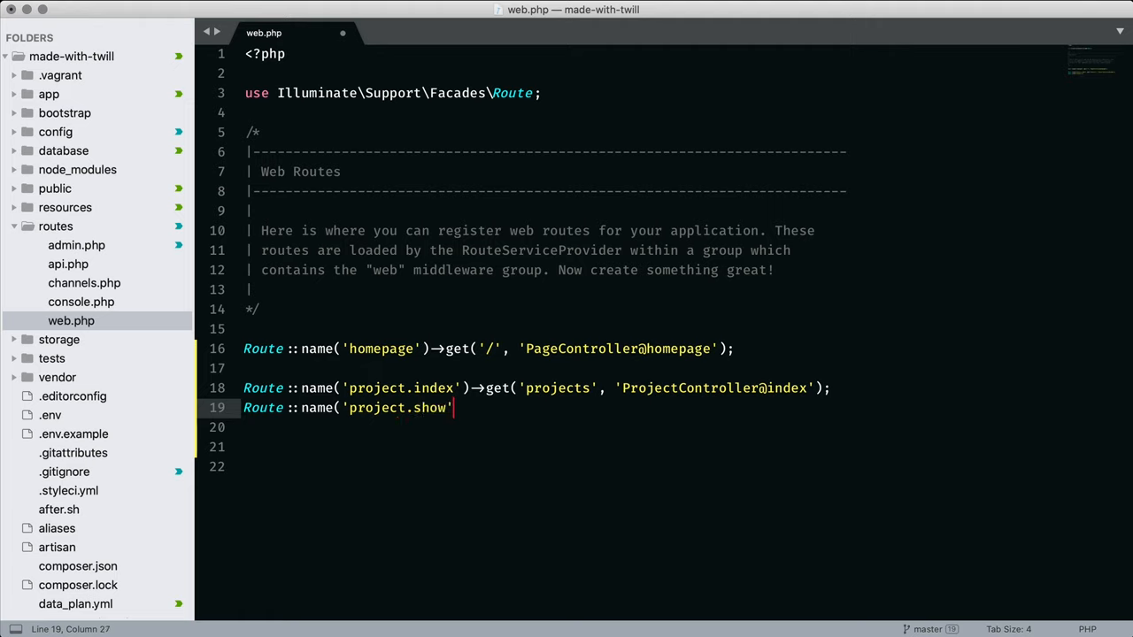
text()->get('projects/{slug}', 'ProjectController)
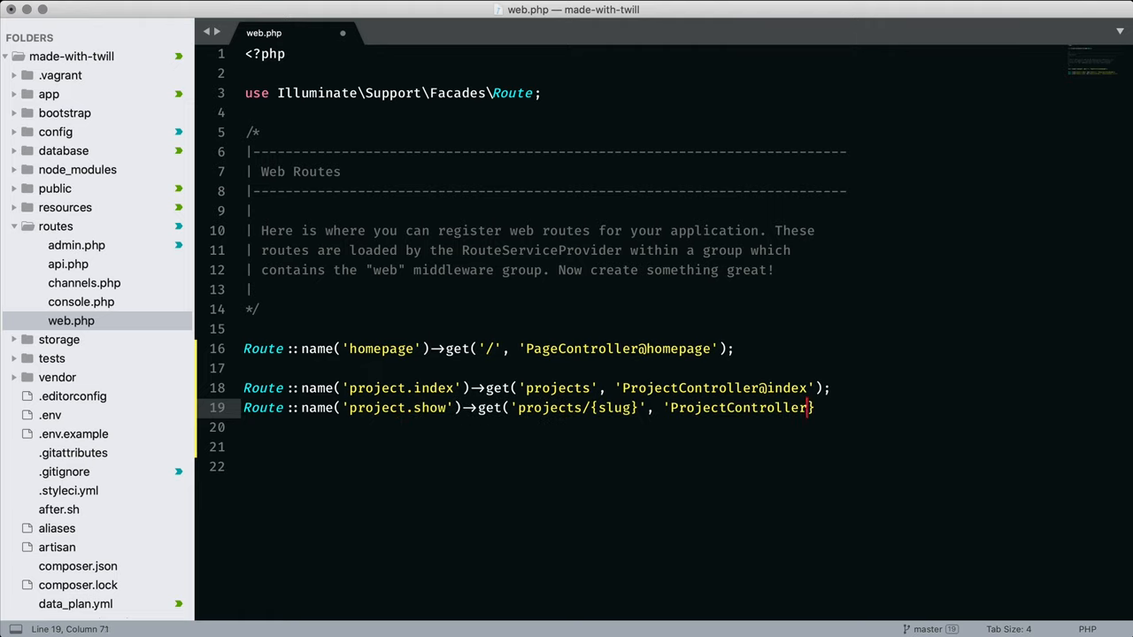
text(@show');)
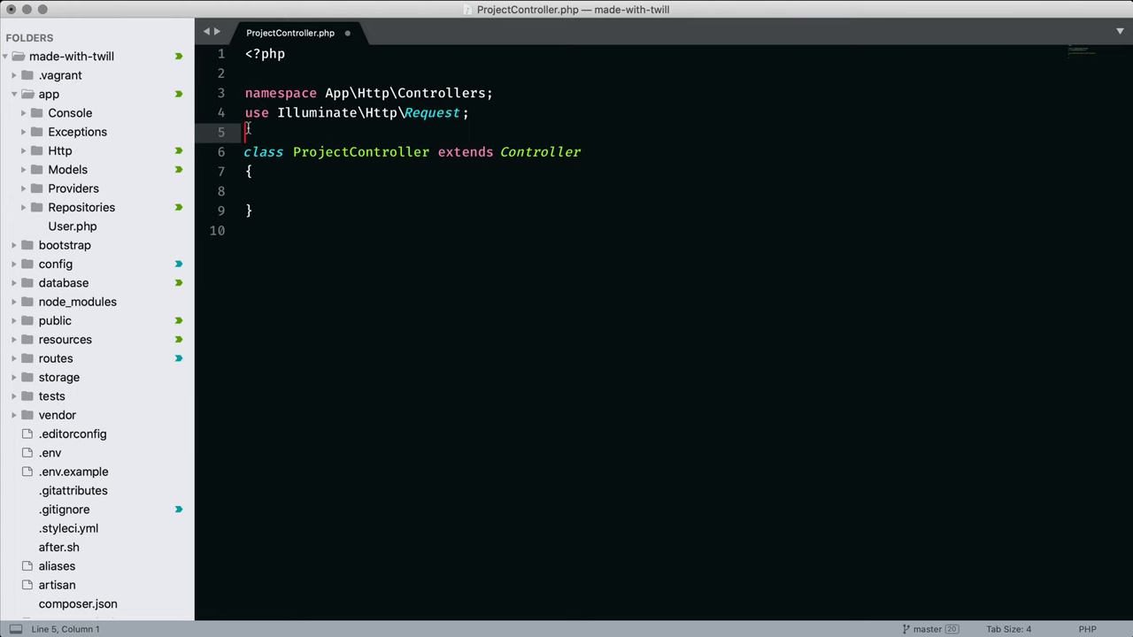
Import ProjectRepository and store the injected repository in $this->repository.
text(use App\Repositories\Proj)
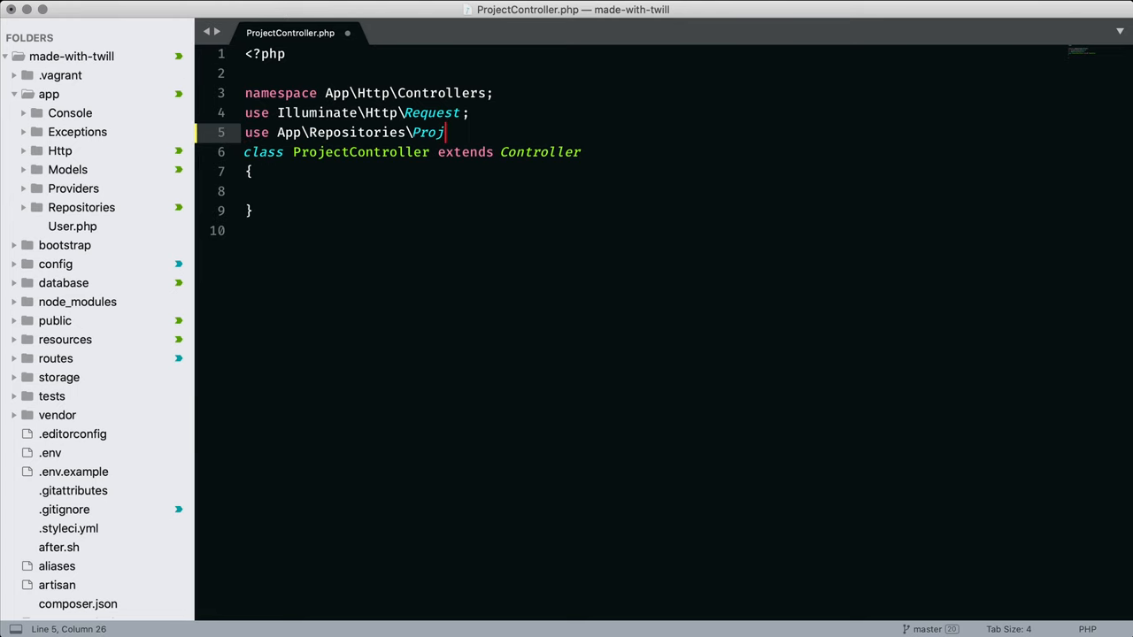
text(ectRepository;)
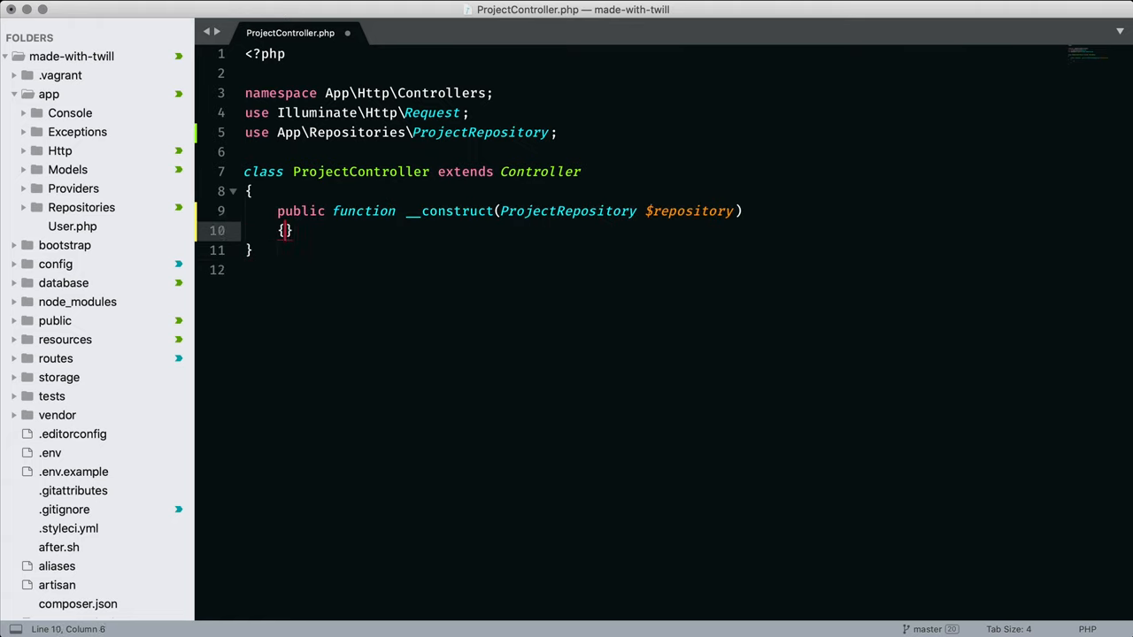
text($this->repository = $repository;)
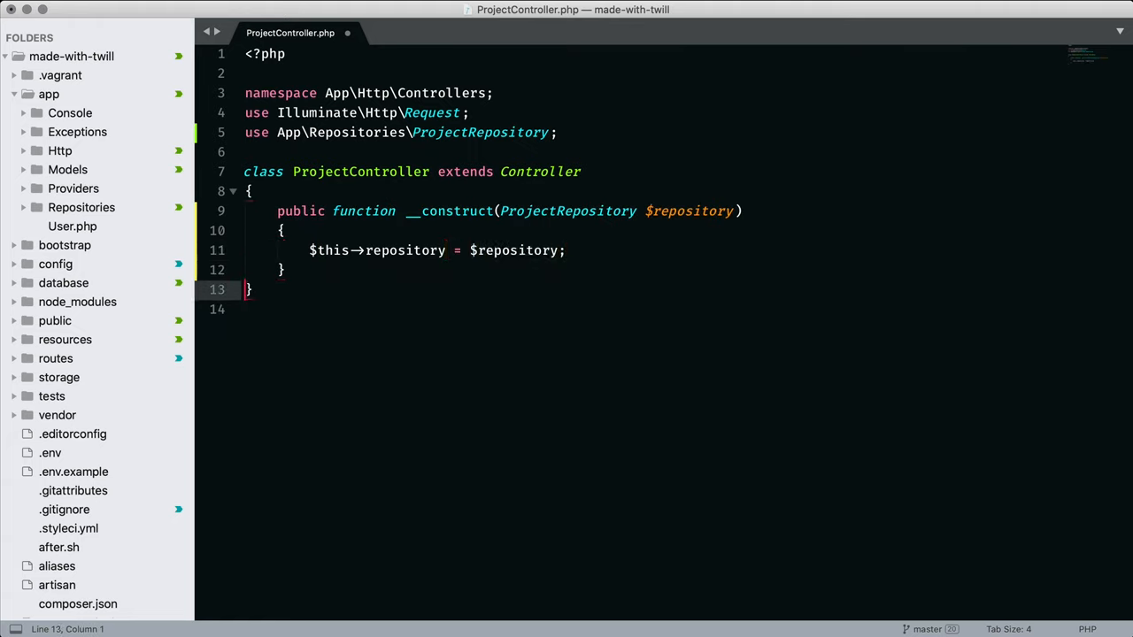
Add show($slug) that fetches the project, aborts with 404 if missing, and returns project.show.
key(enter)
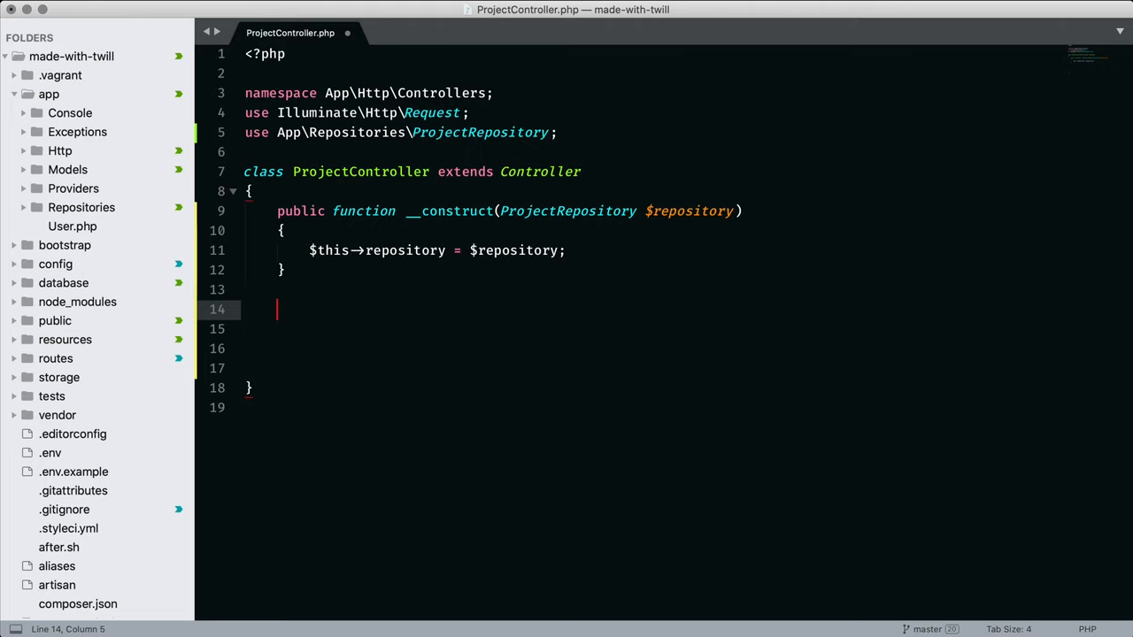
text(public function show($slug))
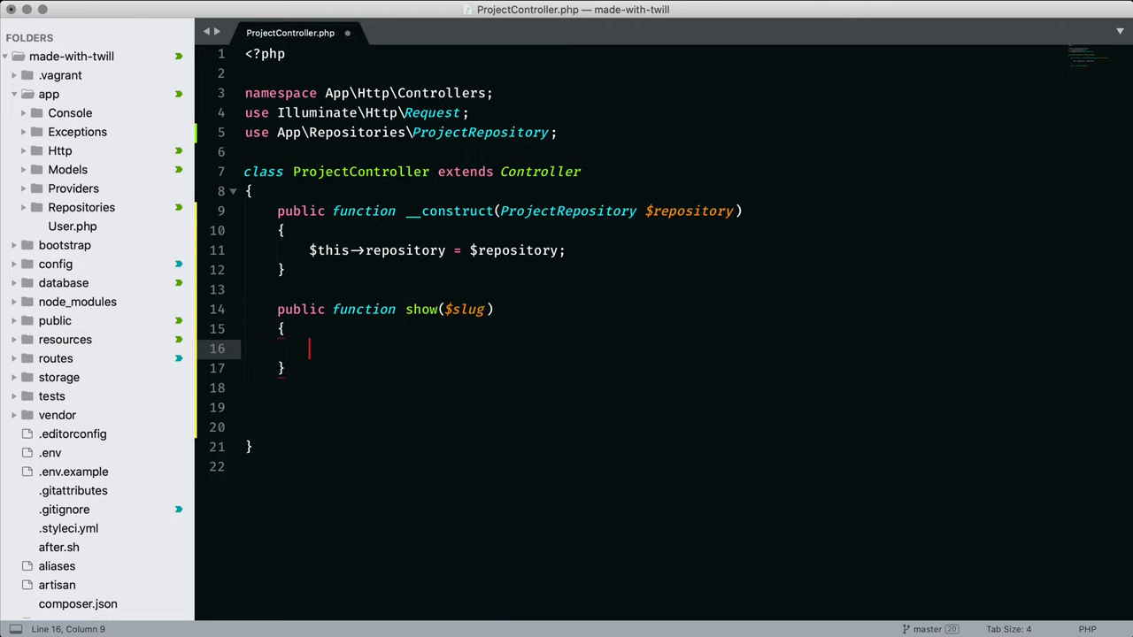
text($project = $this->repository->forSlug($slug);)
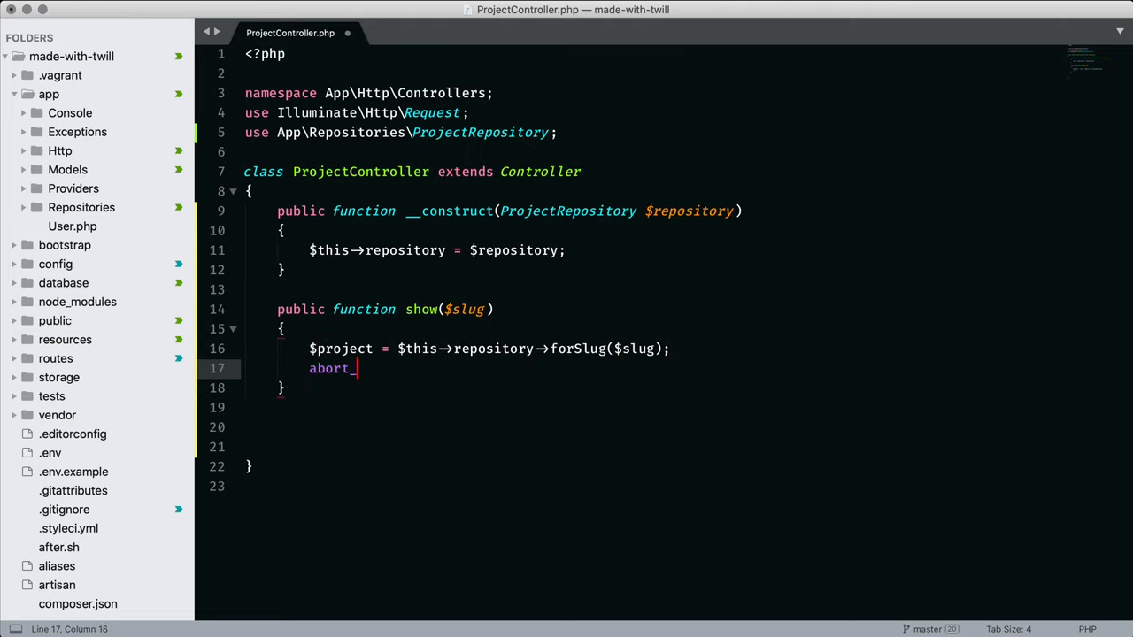
text(unless($project, 404, 'Project ');)
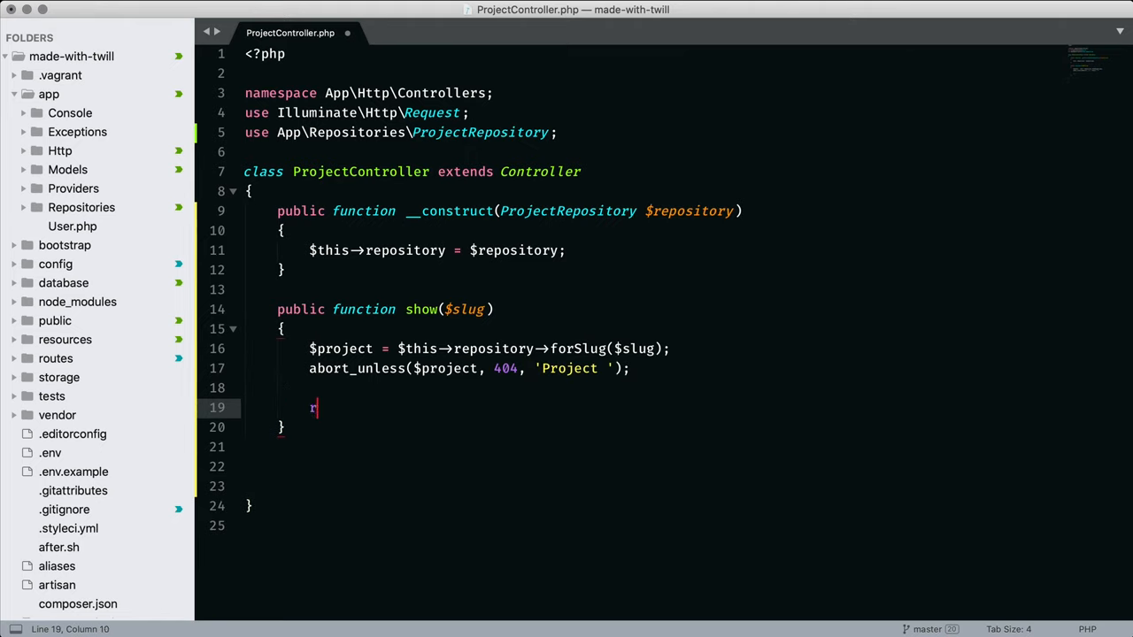
text(eturn view('project.)
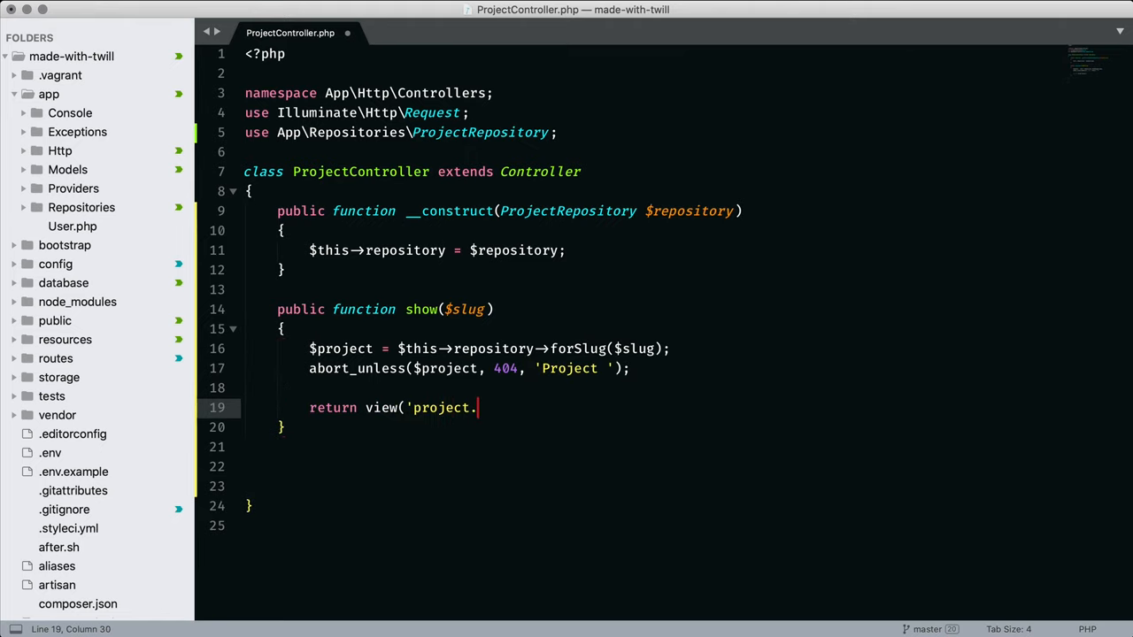
text(show', compact('proj)
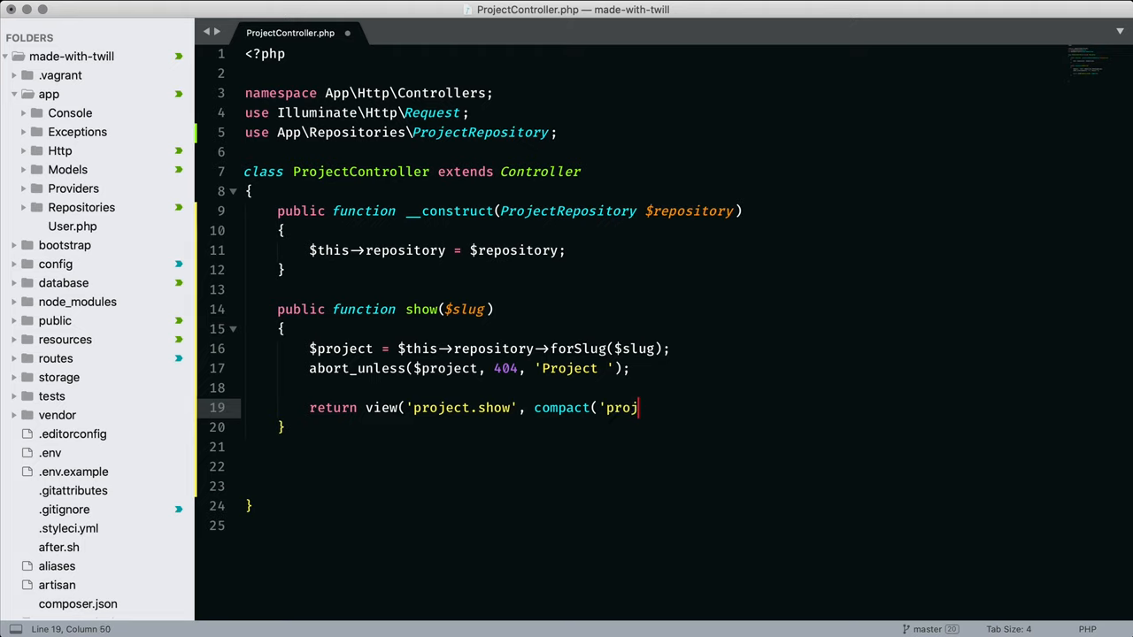
text(ect'));)
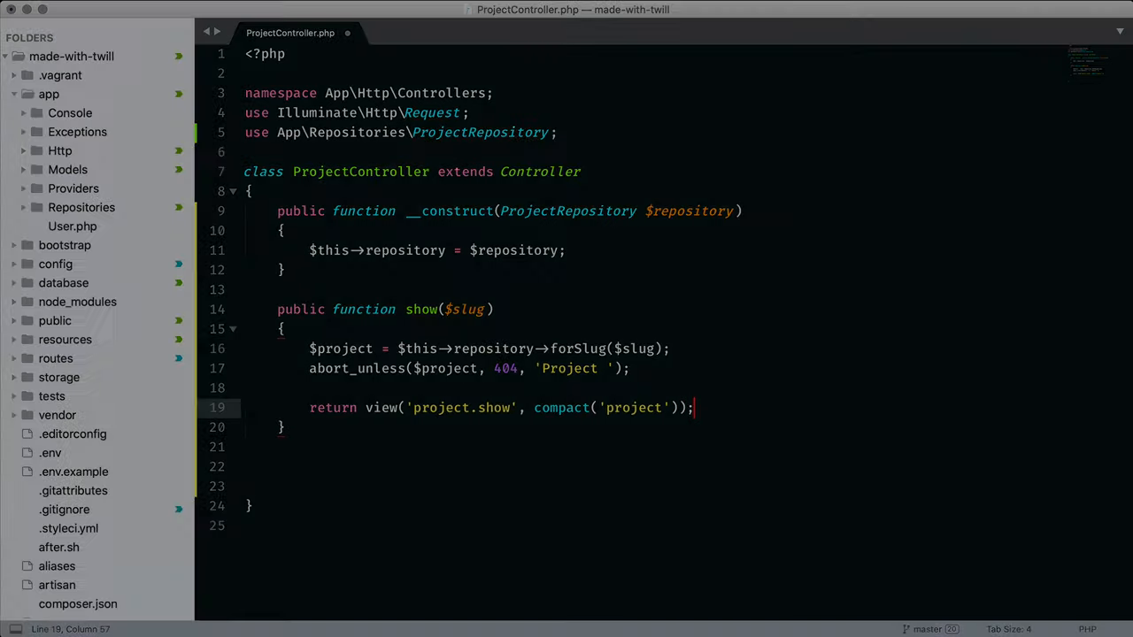
Add allProjects() to ProjectRepository returning published projects ordered by 'title'.
click(113, 226)
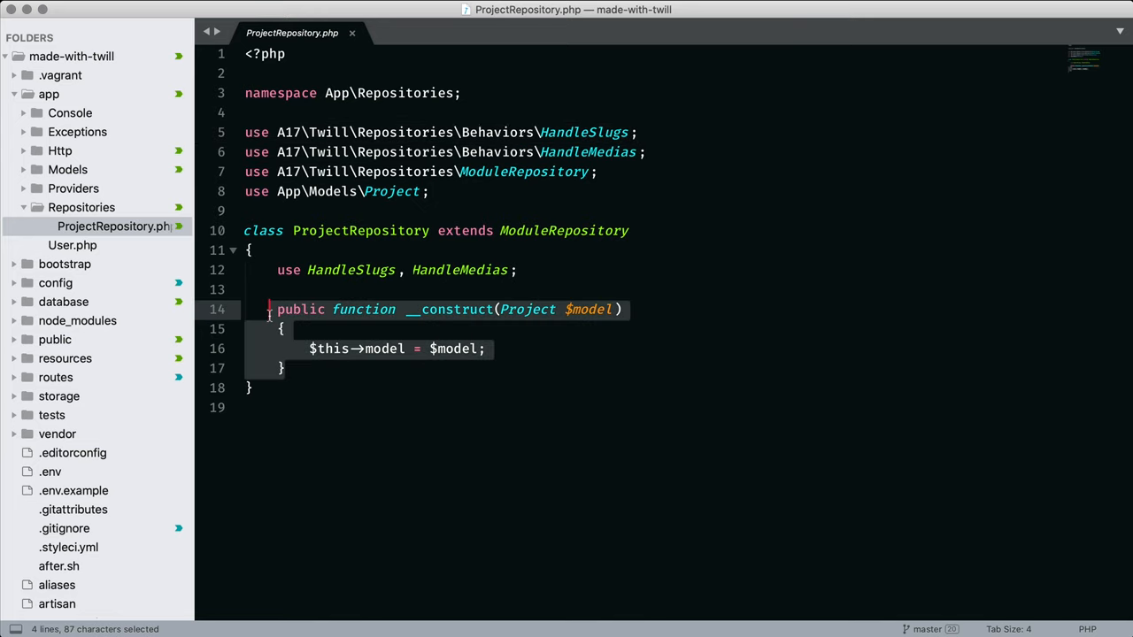
click(309, 381)
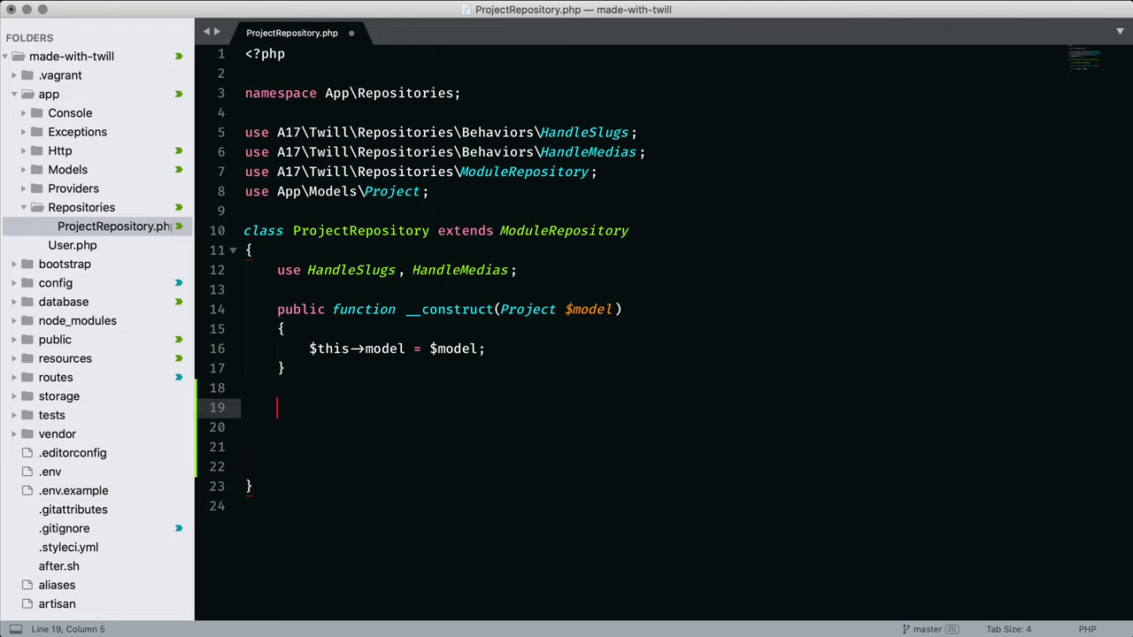
text(public function allProjects()
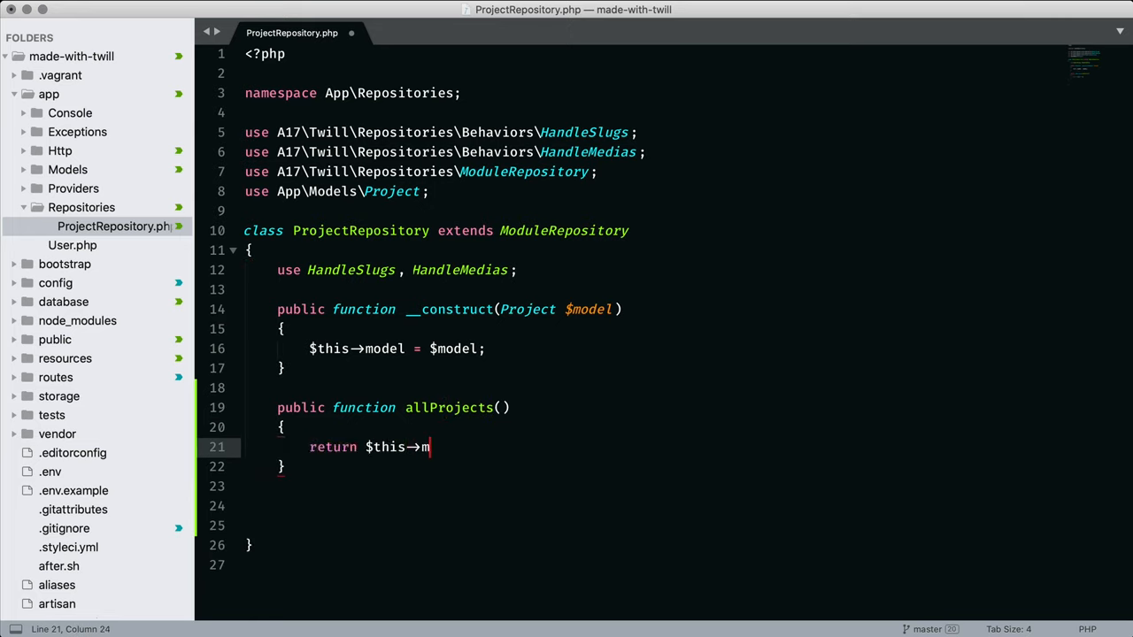
text(odel)
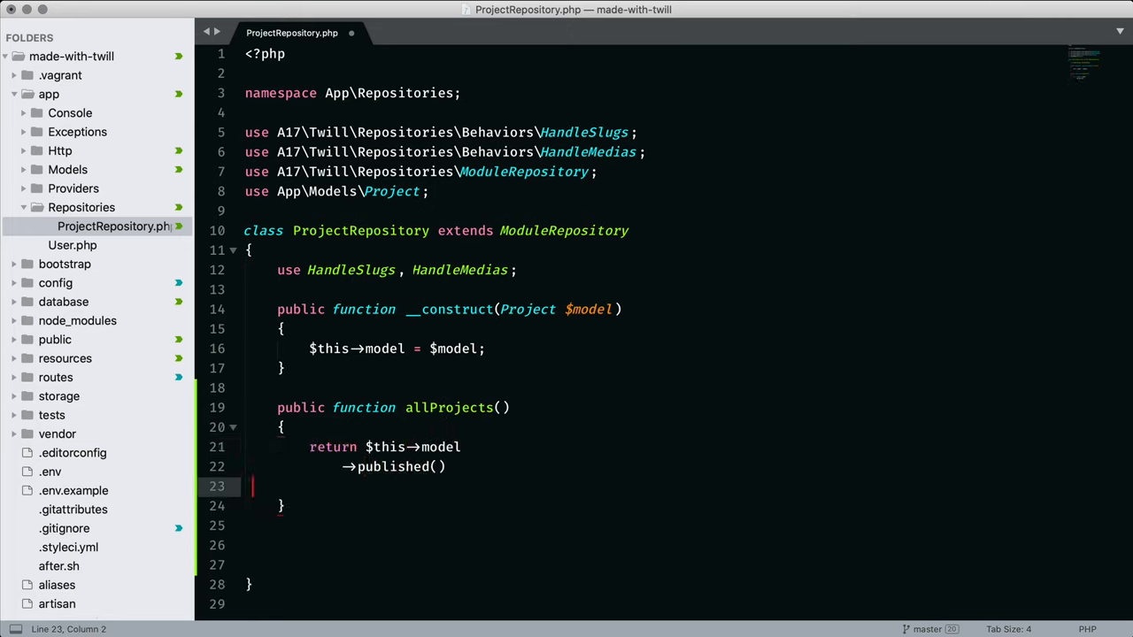
text(->orderBy('title')
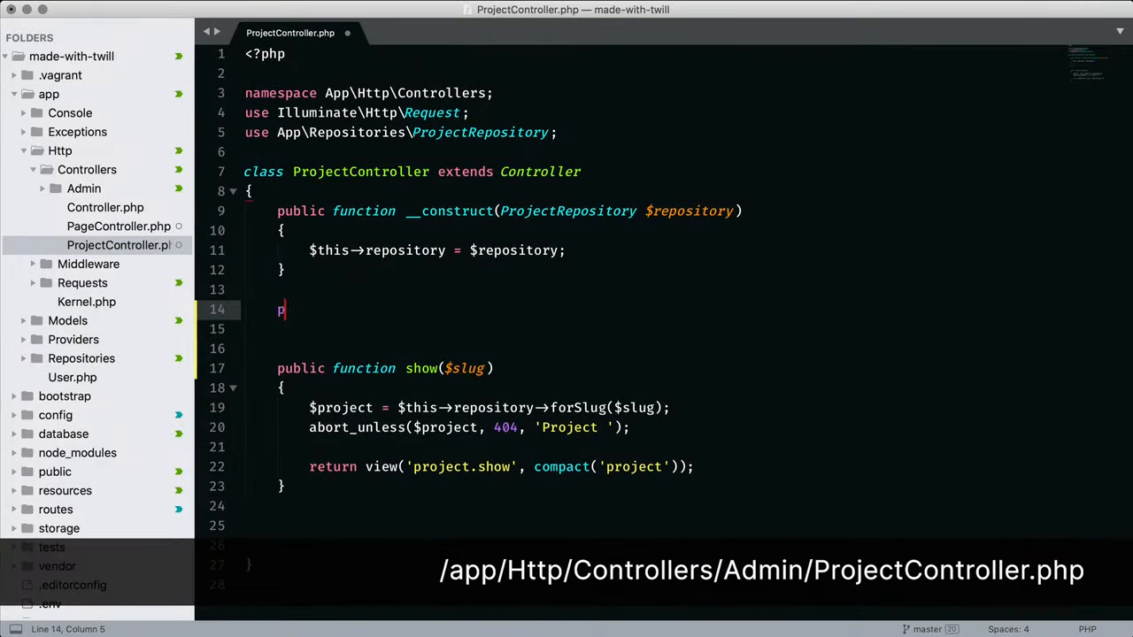
Add index() returning view('project.index', [...]) and a getDomainAttribute accessor to Project.
text(ublic function index())
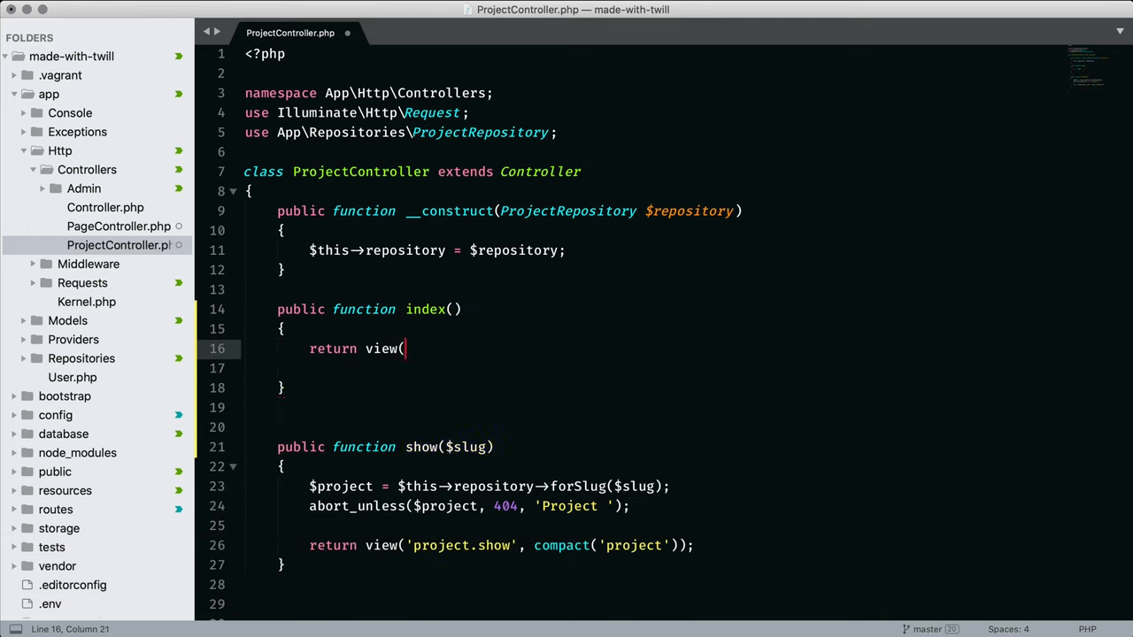
text('project.index', [)
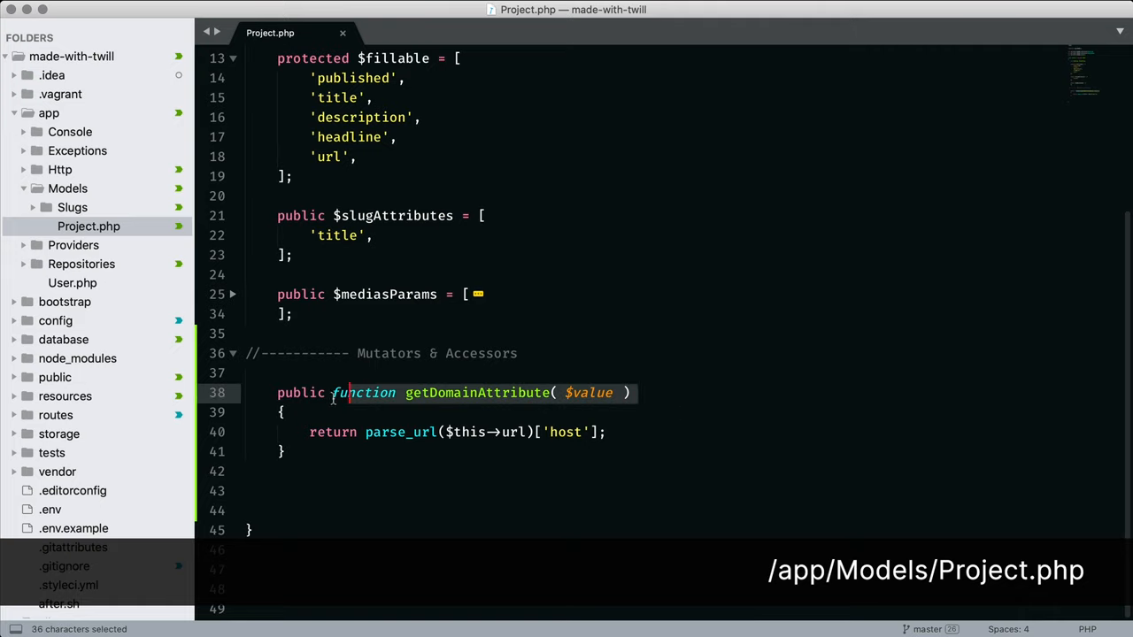
click(261, 393)
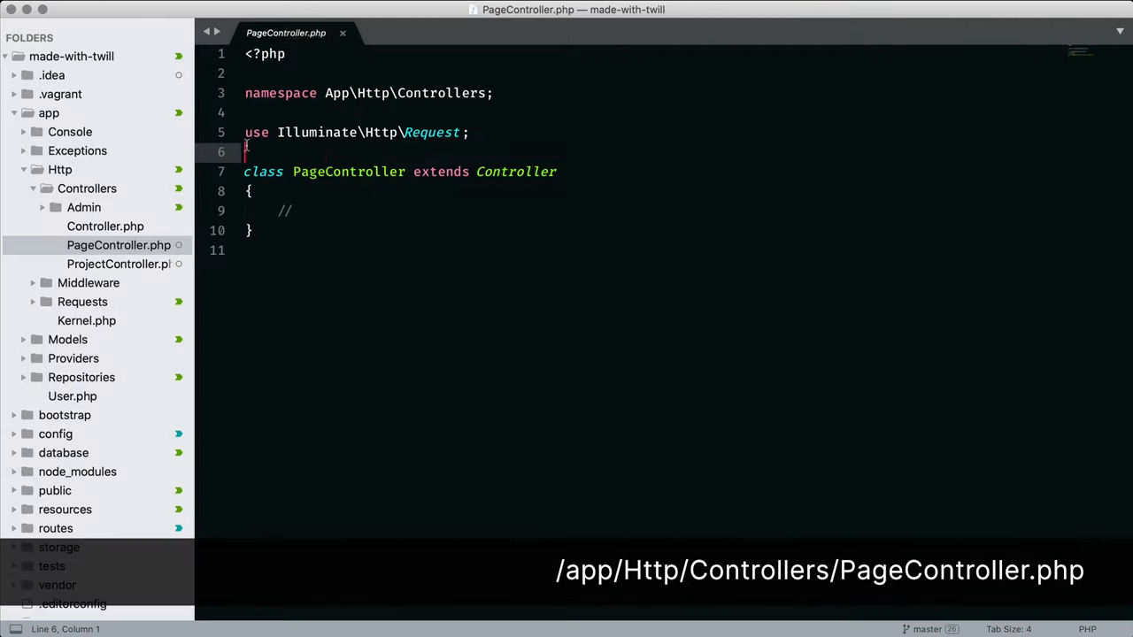
Import ProjectRepository in PageController and assign $this->projectRepository in its constructor.
text(use App\Repositories\ProjectRepository;)
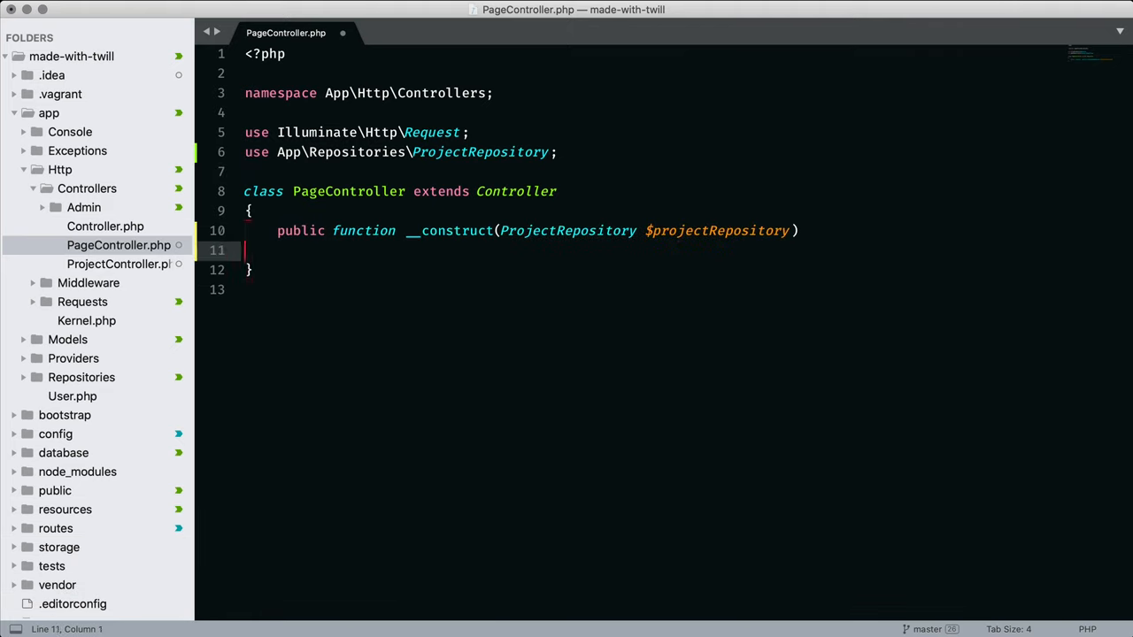
text($this->projectRepository = $projectRepository;)
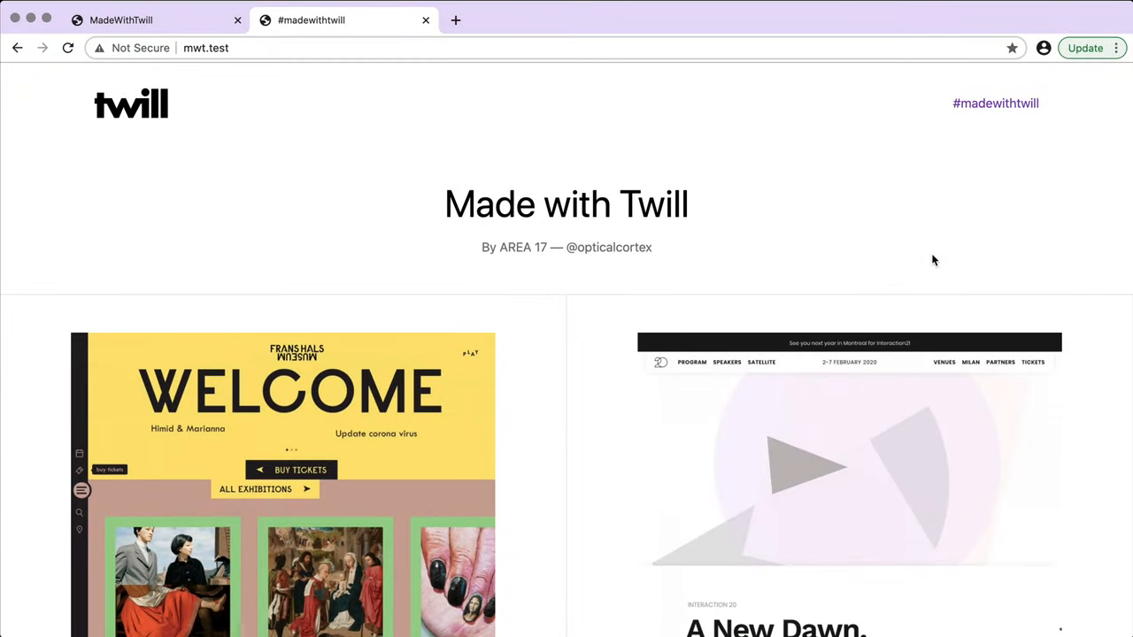
Scroll down the mwt.test homepage through the project cards with titles, descriptions and domains.
scroll(down, 3)
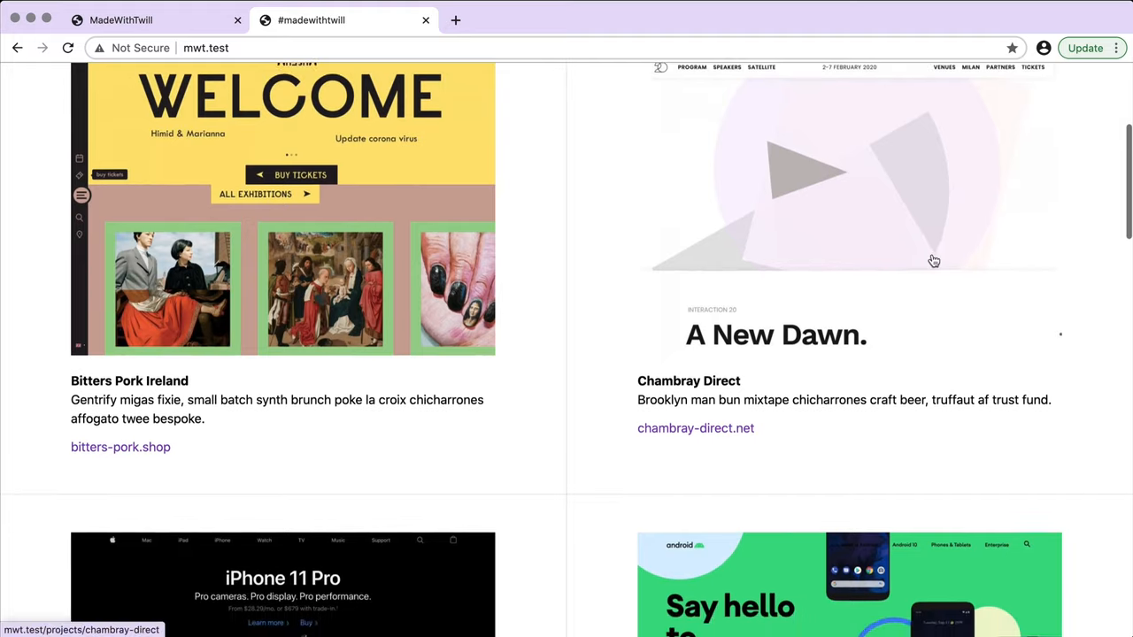
scroll(down, 3)
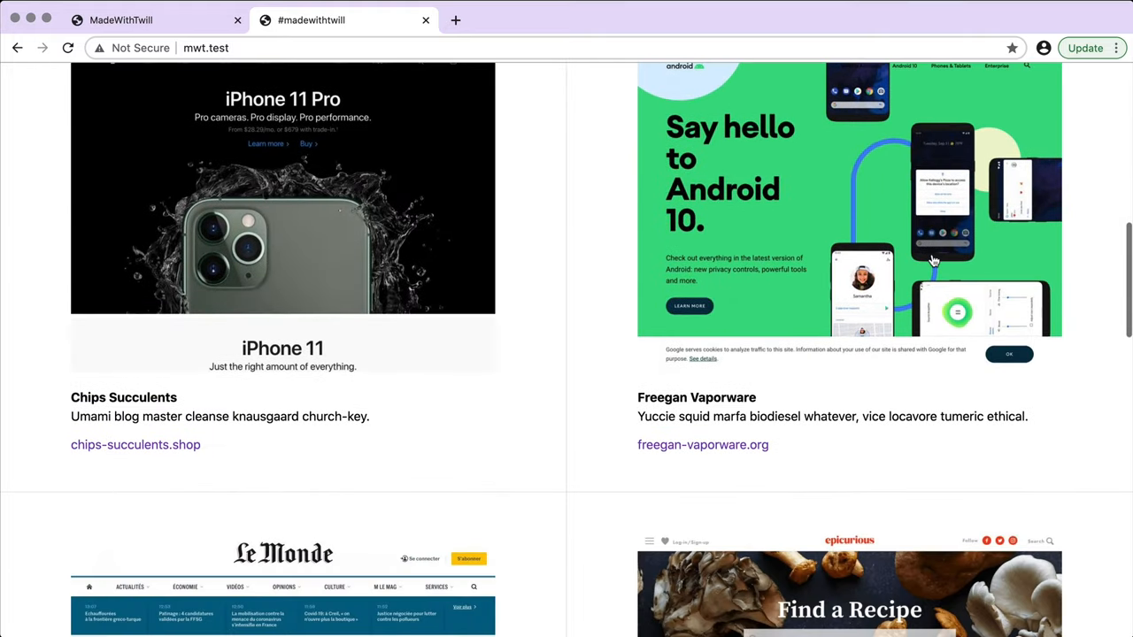
scroll(down, 3)
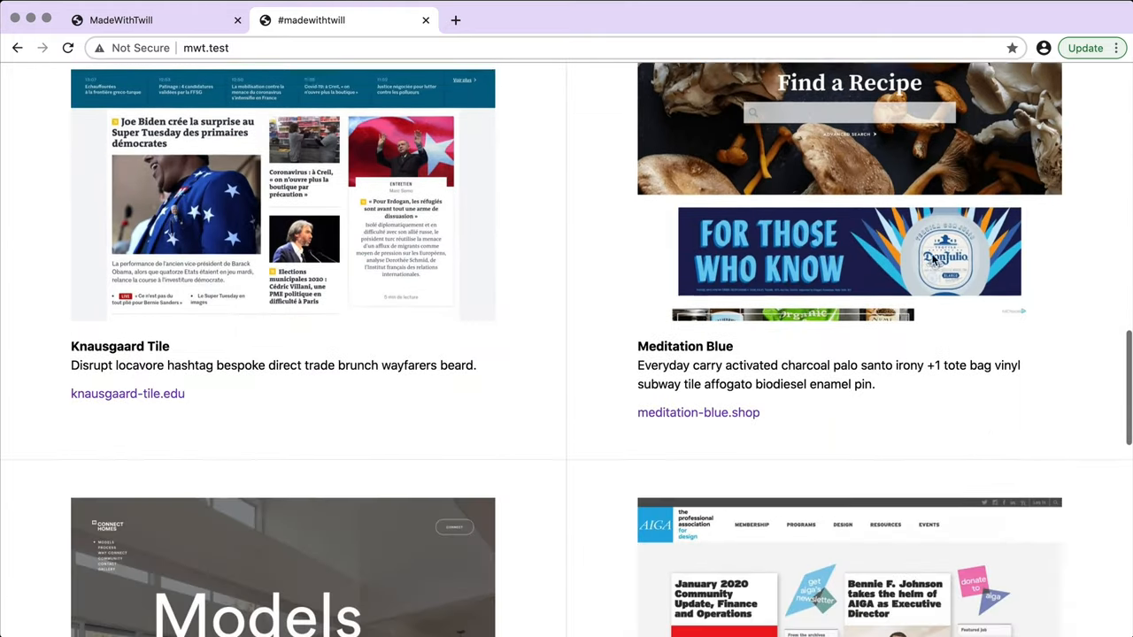
scroll(down, 3)
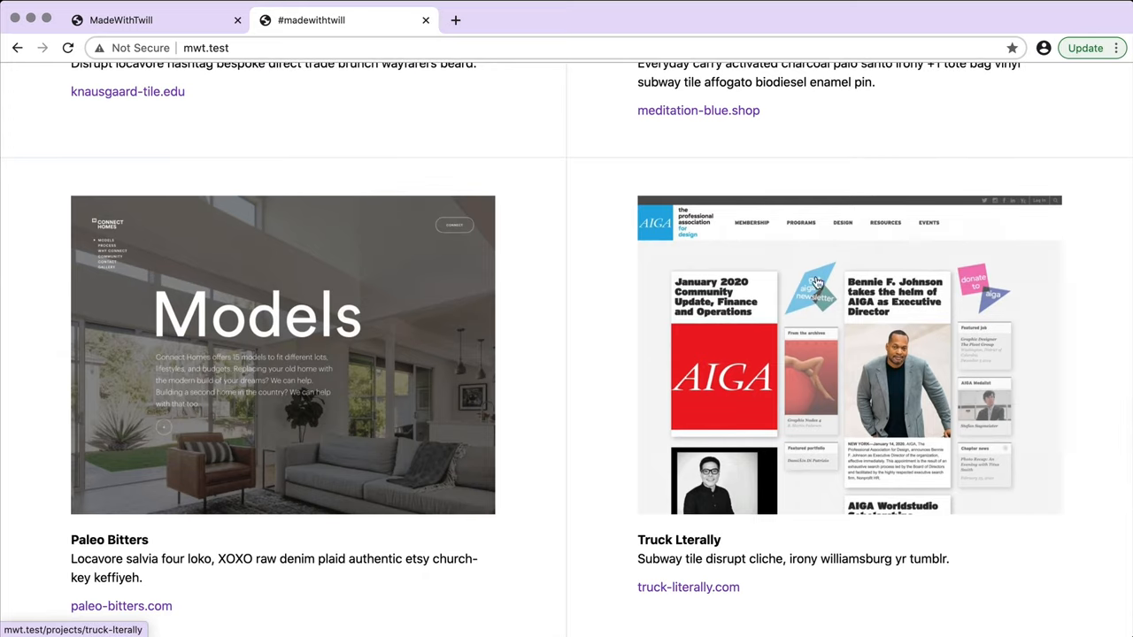